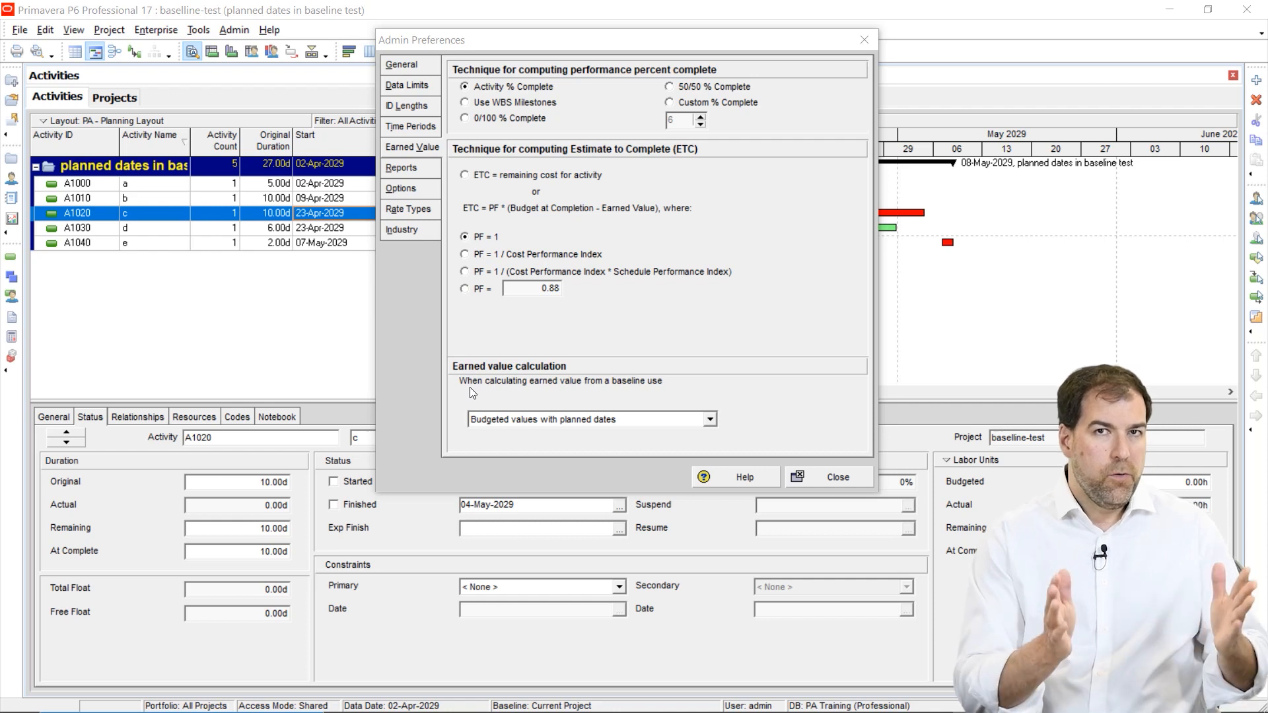
Set earned value to budgeted values with planned dates and close Admin Preferences
{"action": "left_click", "coordinate": [707, 419]}
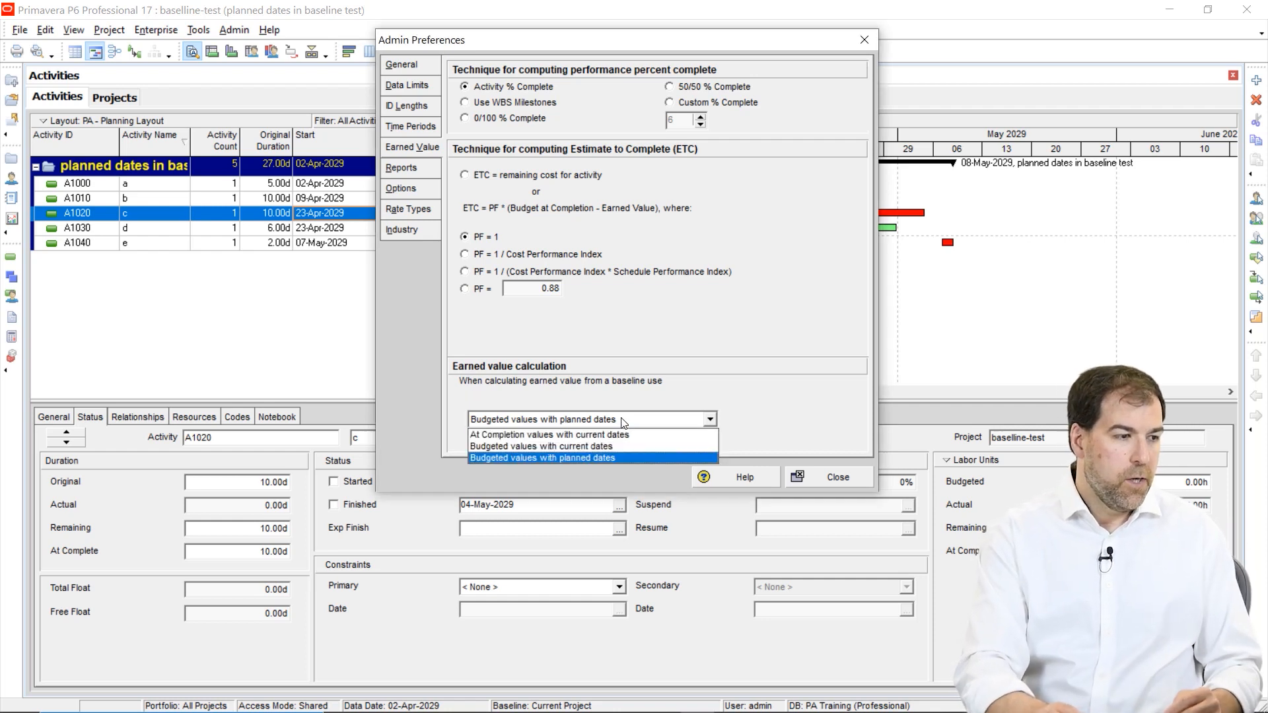
{"action": "mouse_move", "coordinate": [653, 396]}
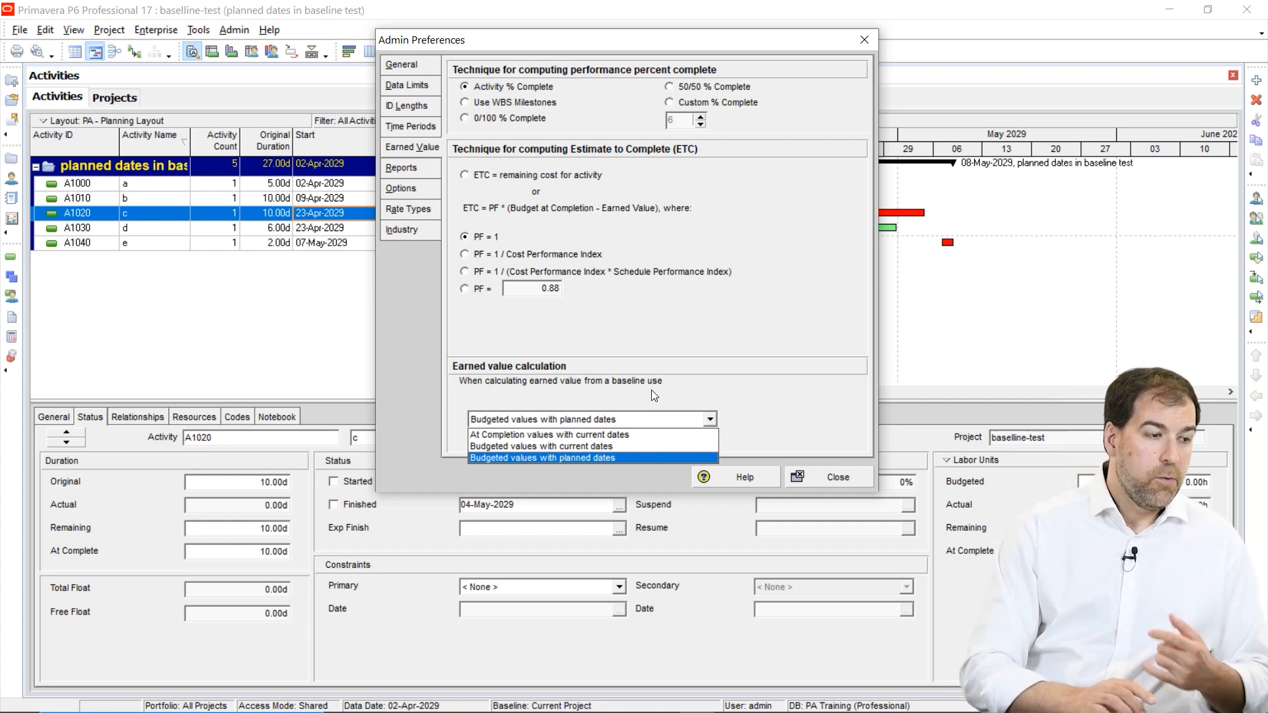
{"action": "left_click", "coordinate": [542, 458]}
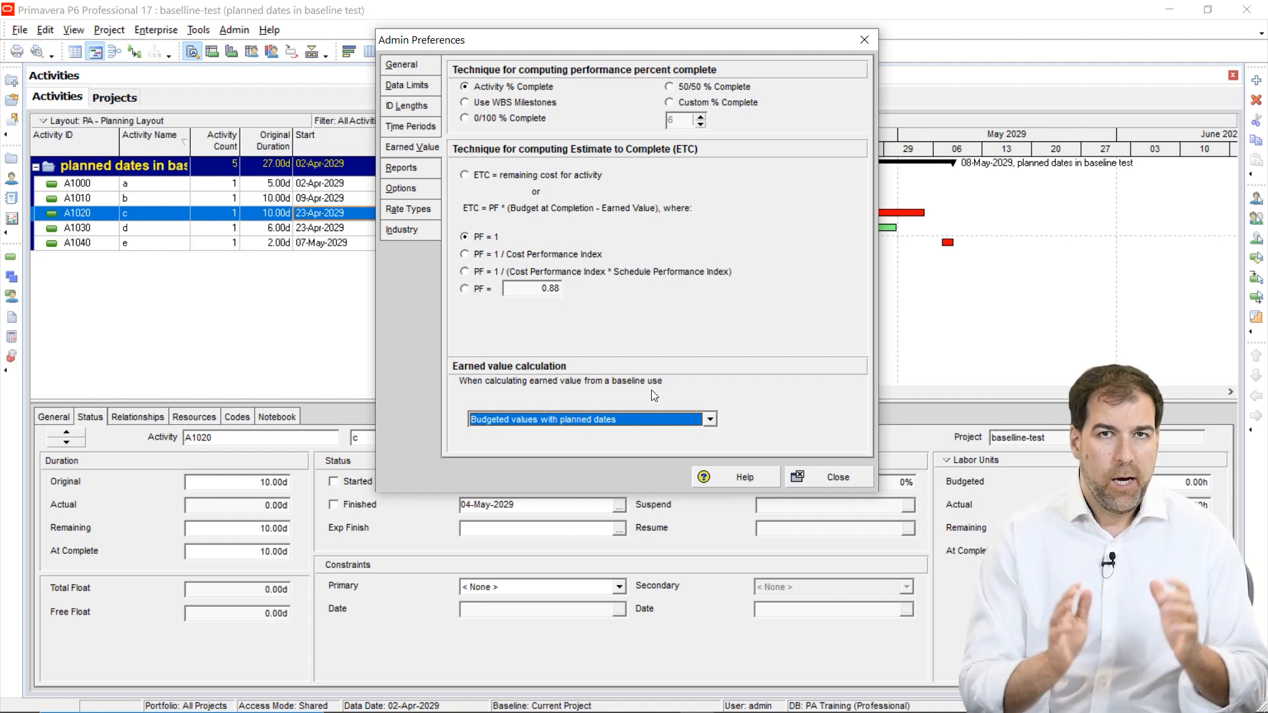
{"action": "mouse_move", "coordinate": [494, 454]}
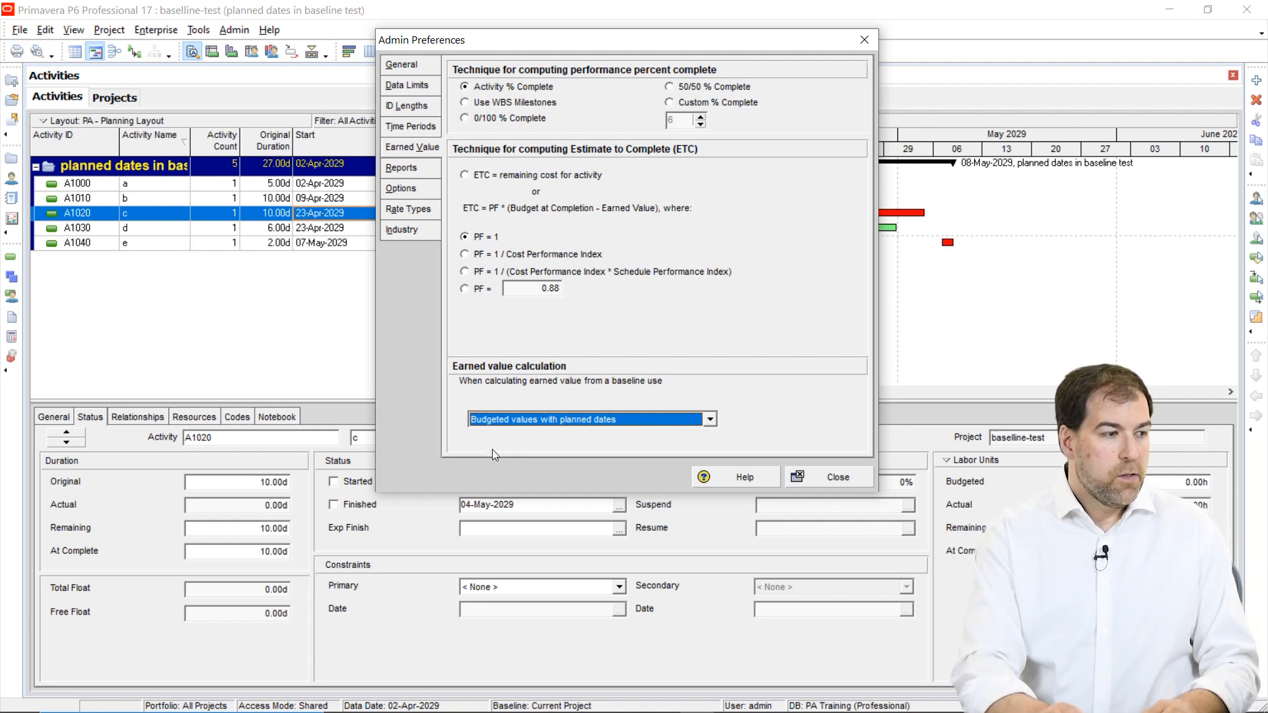
{"action": "mouse_move", "coordinate": [509, 406]}
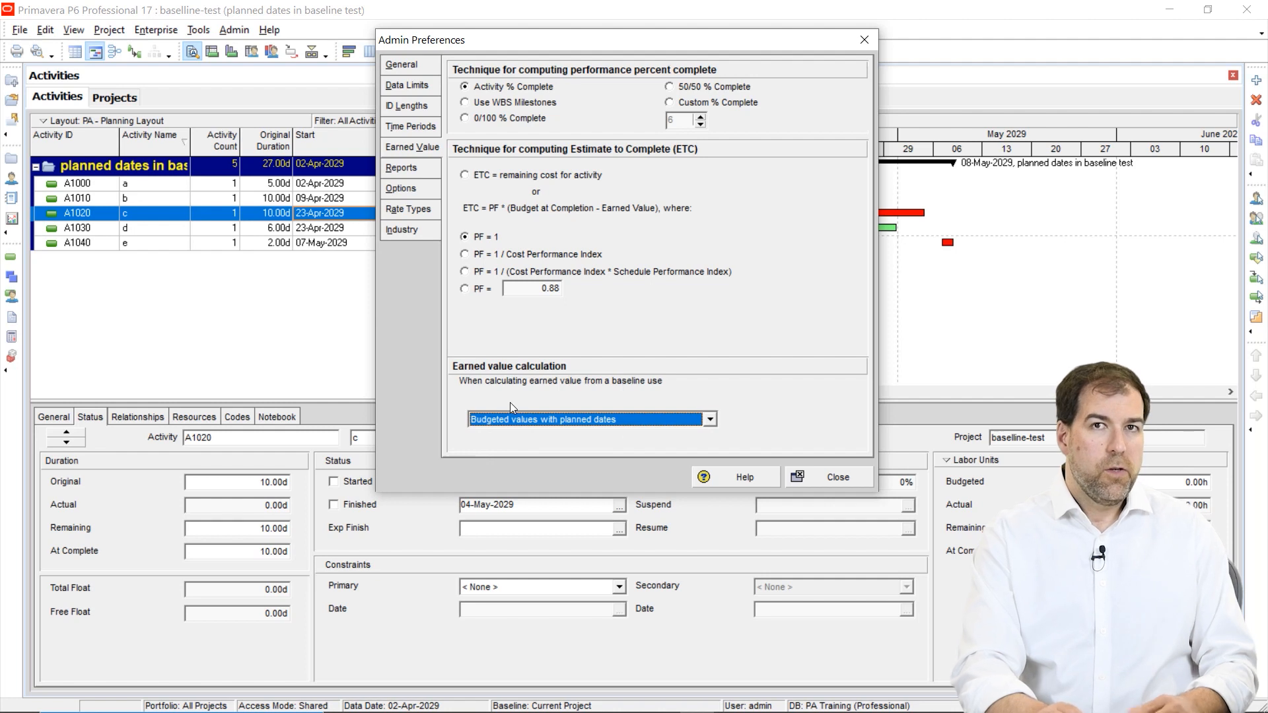
{"action": "mouse_move", "coordinate": [594, 440]}
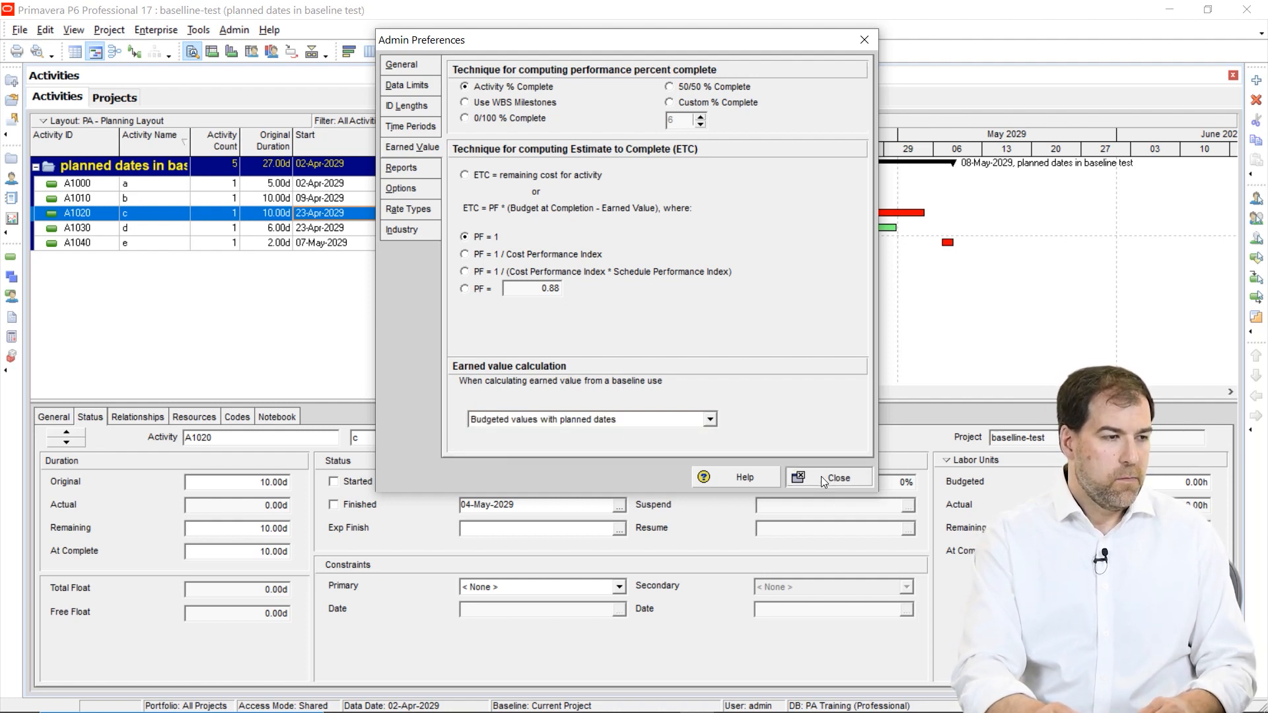
{"action": "left_click", "coordinate": [838, 477]}
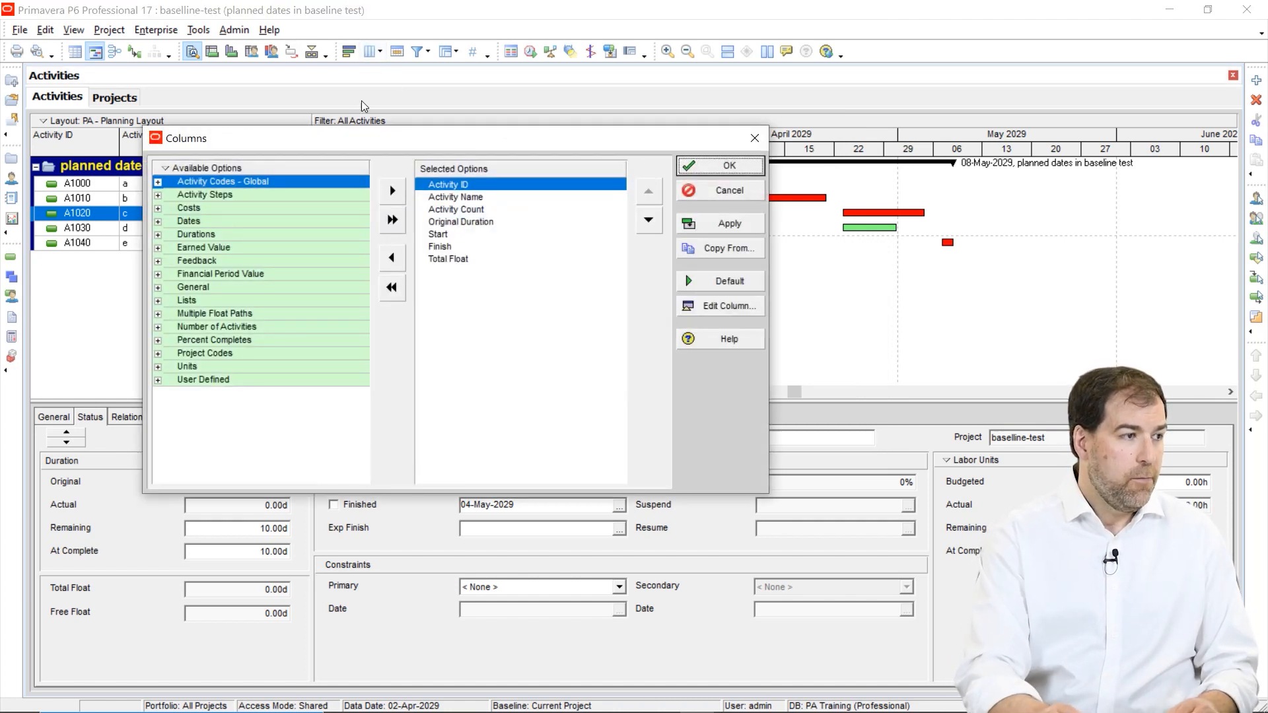
Add Planned Start/Finish and BL Project Start/Finish date columns to the activity table
{"action": "left_click", "coordinate": [158, 221]}
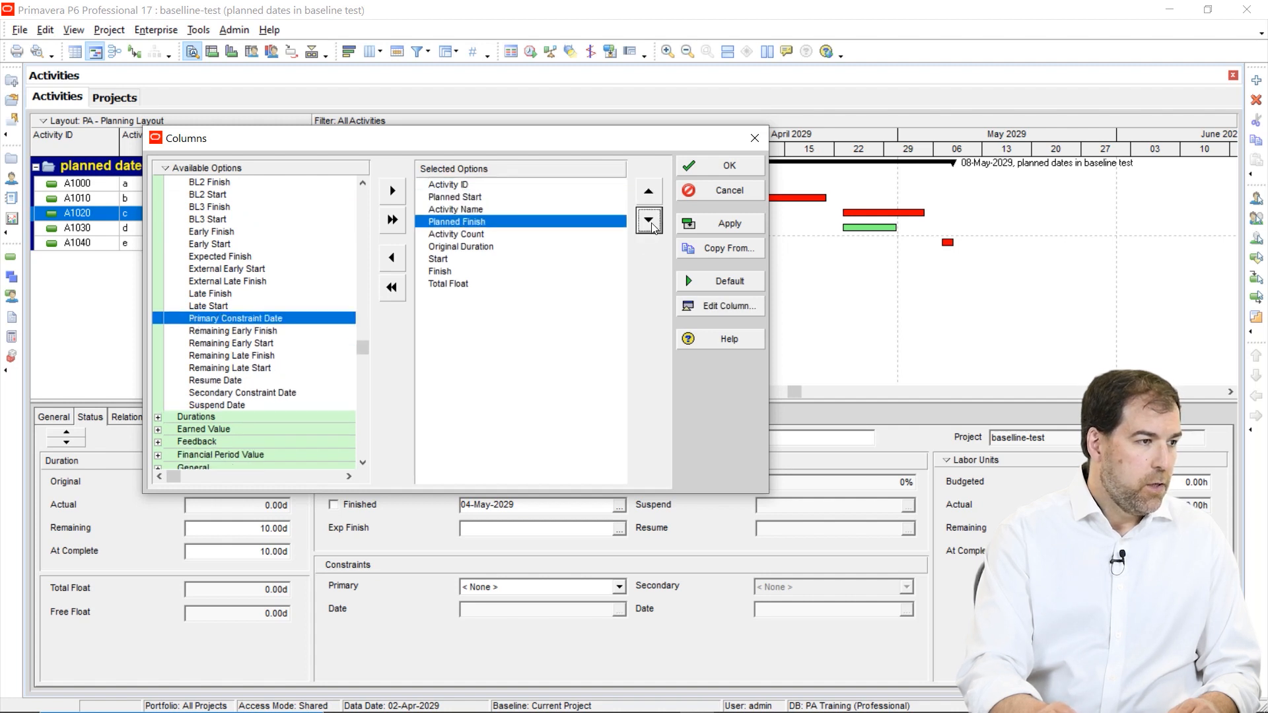
{"action": "left_click", "coordinate": [648, 221]}
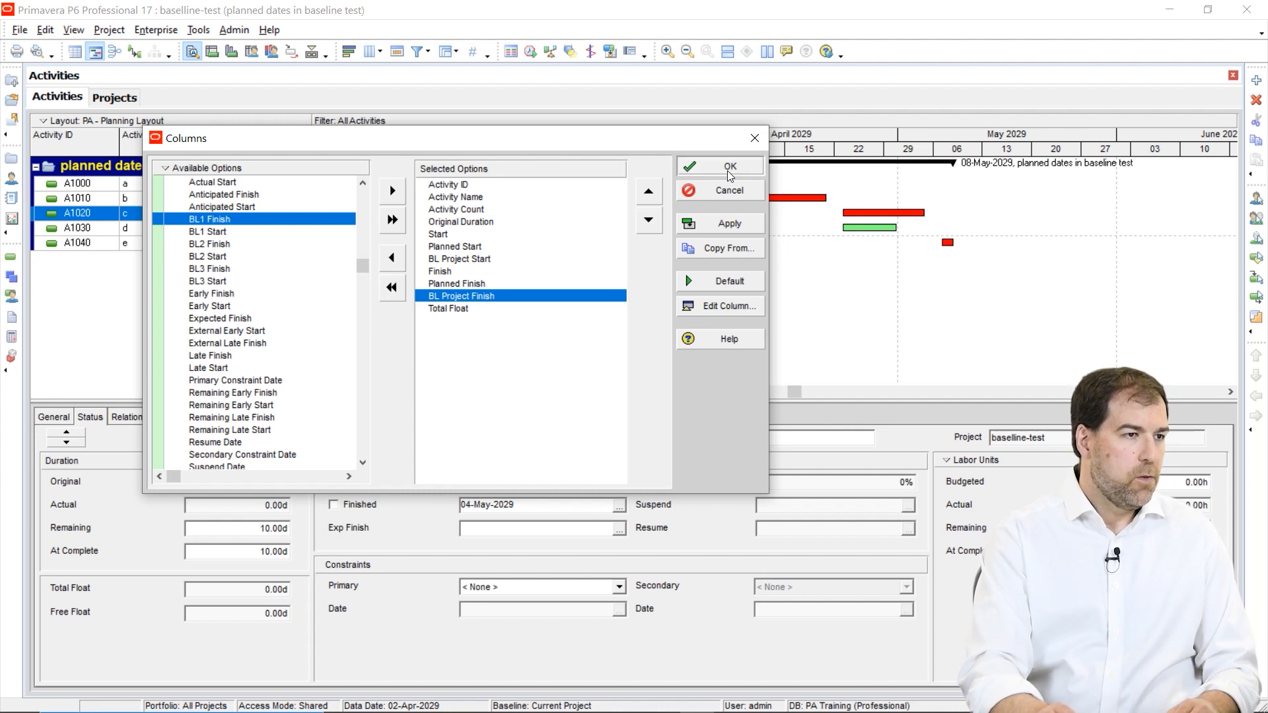
{"action": "left_click", "coordinate": [728, 166]}
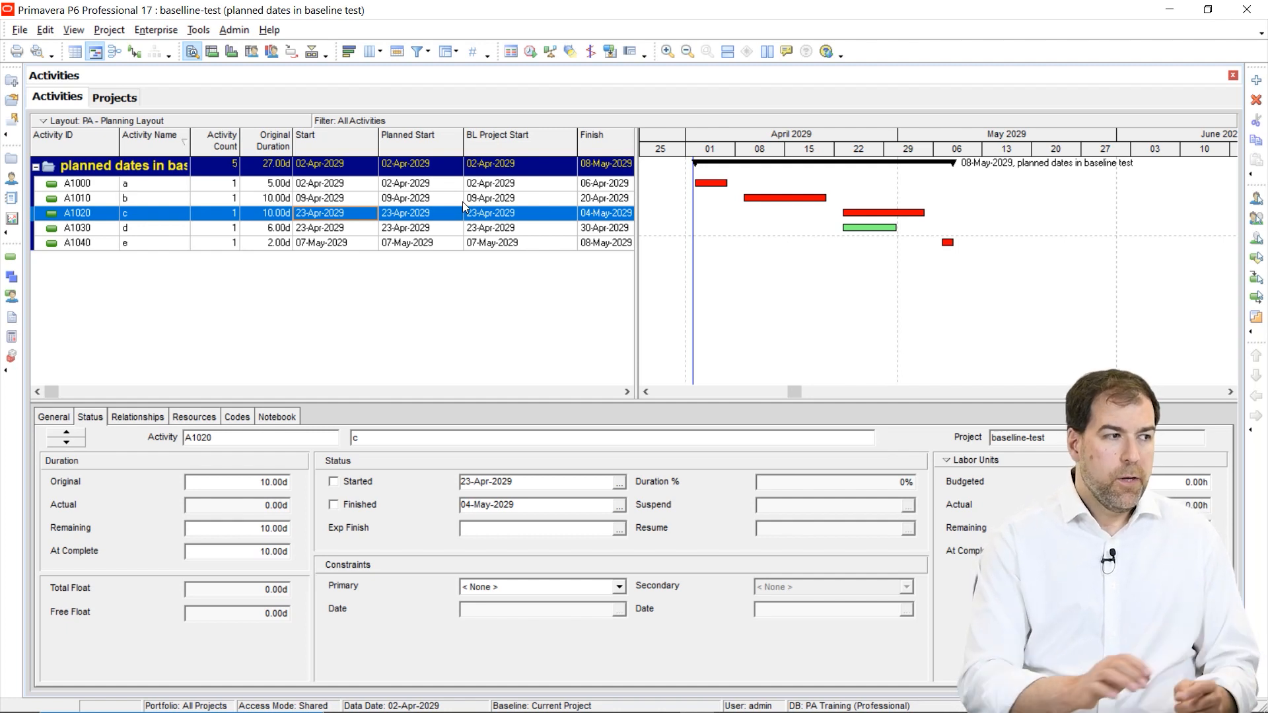
{"action": "mouse_move", "coordinate": [457, 166]}
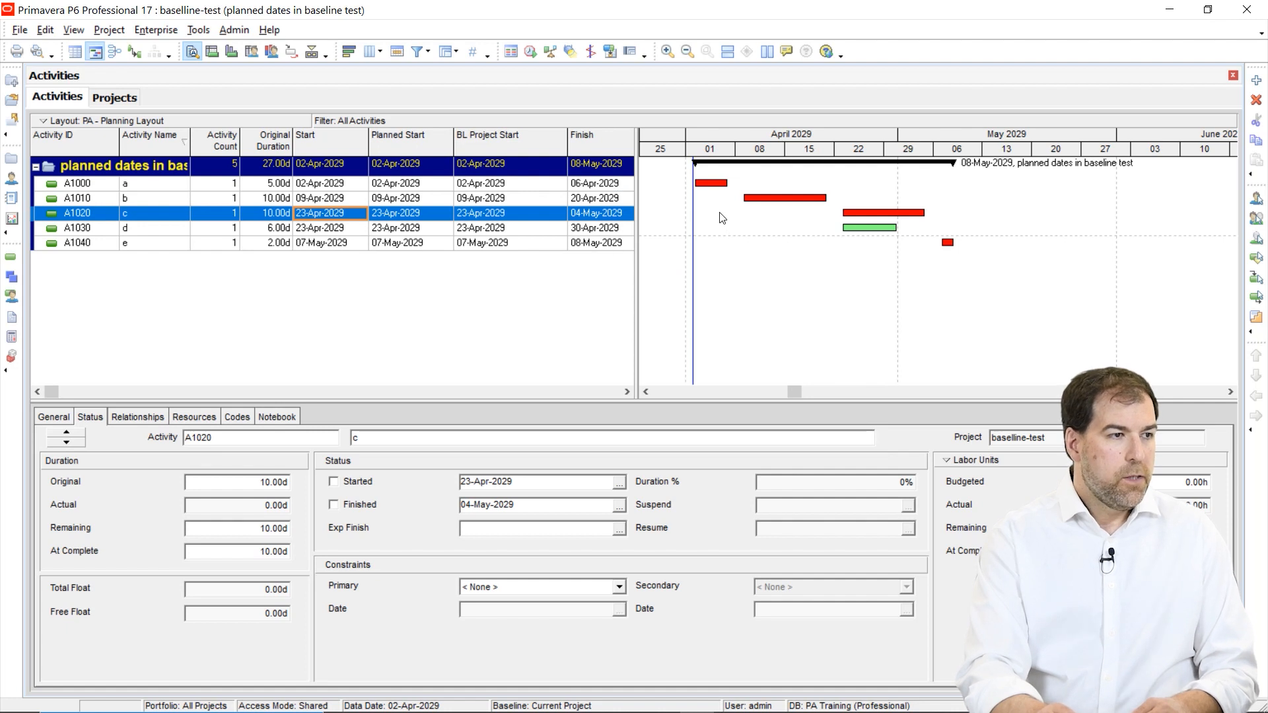
Turn on display of the Project Baseline bar in the Gantt chart's Bars settings
{"action": "right_click", "coordinate": [785, 198]}
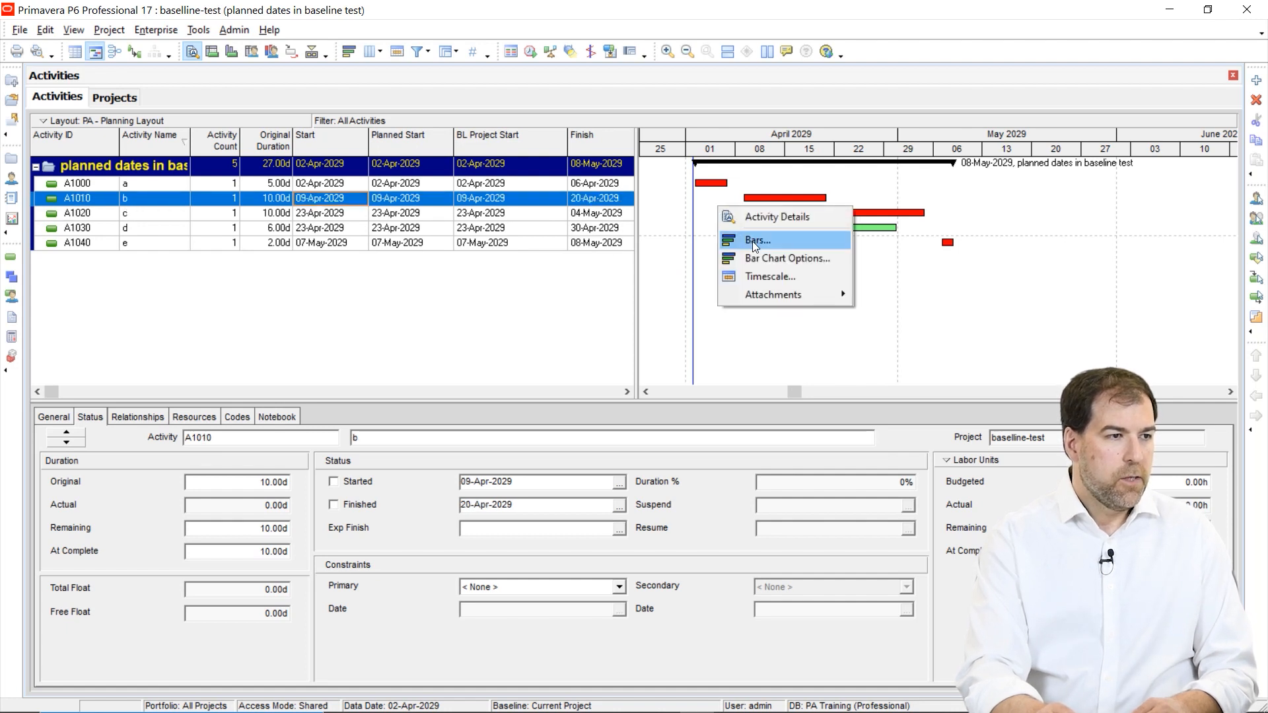
{"action": "left_click", "coordinate": [756, 241]}
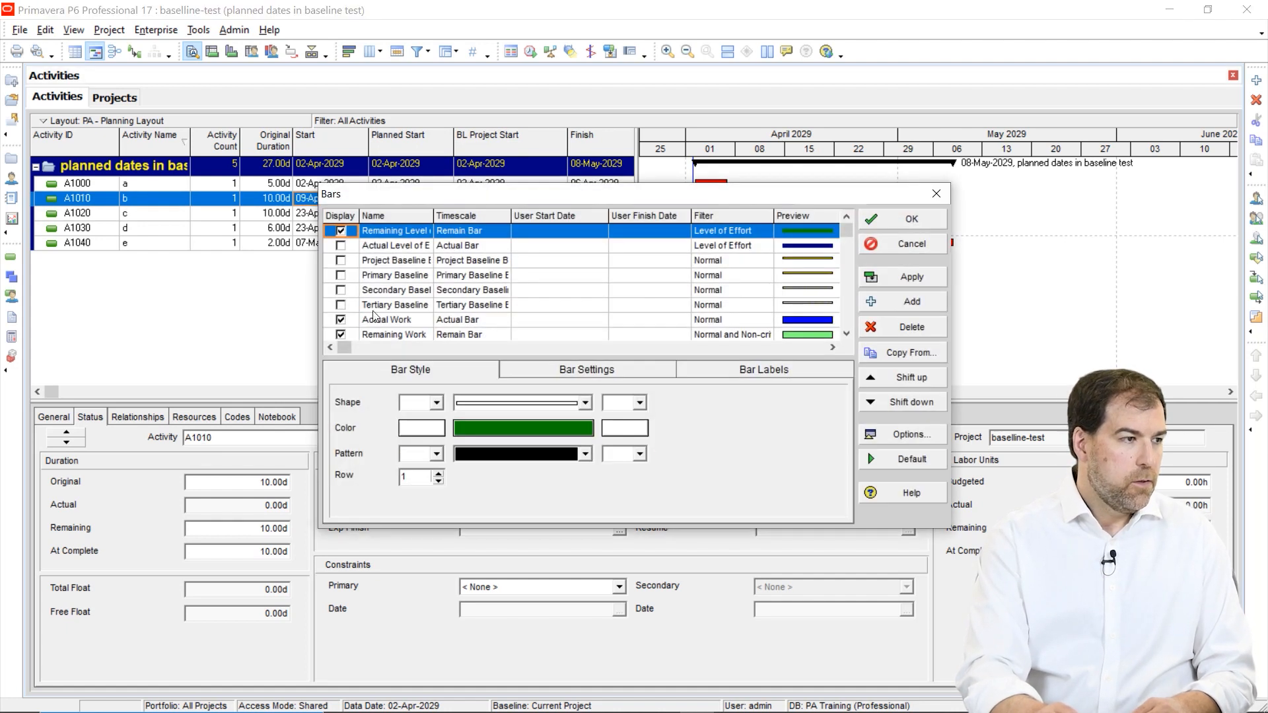
{"action": "left_click", "coordinate": [396, 259]}
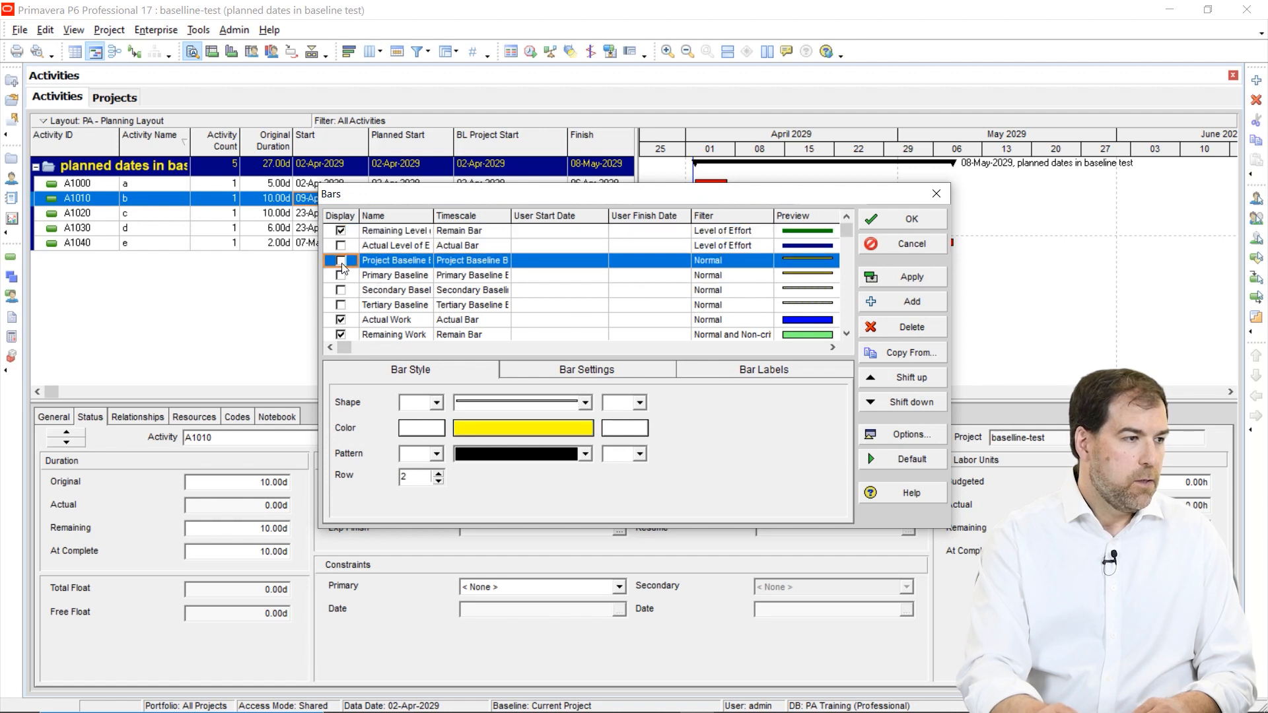
{"action": "left_click", "coordinate": [340, 260]}
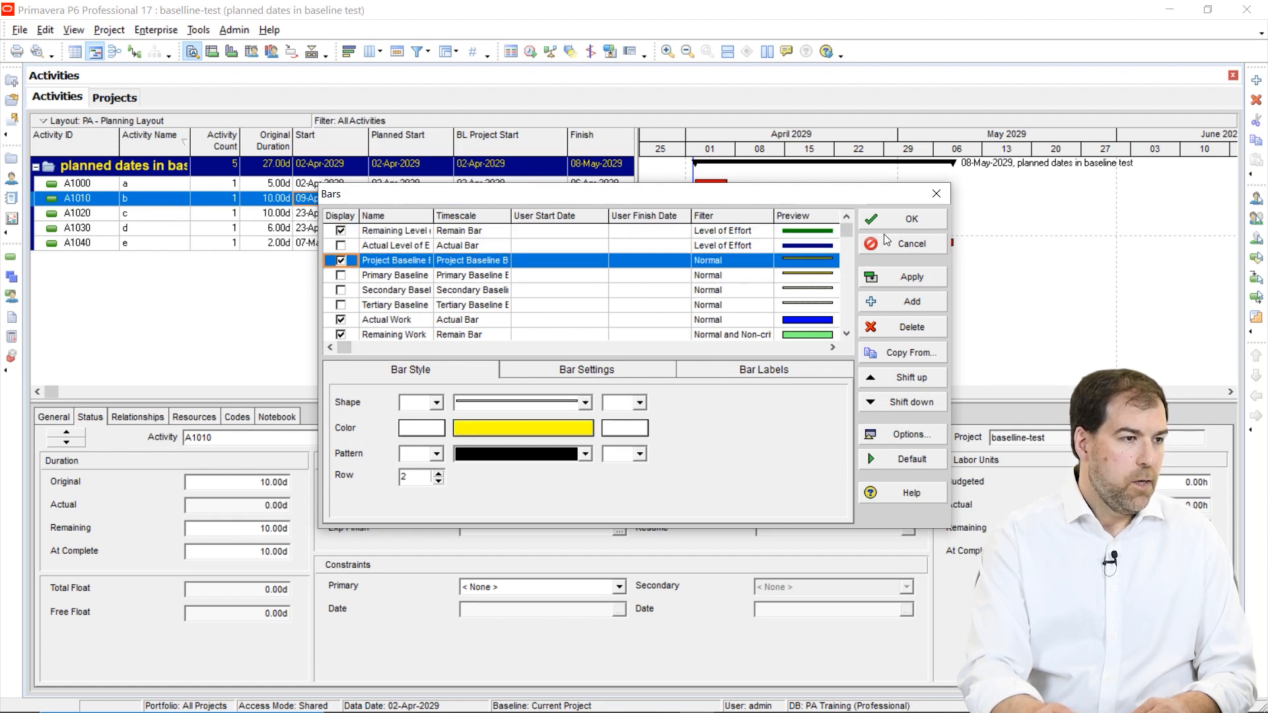
{"action": "left_click", "coordinate": [909, 219]}
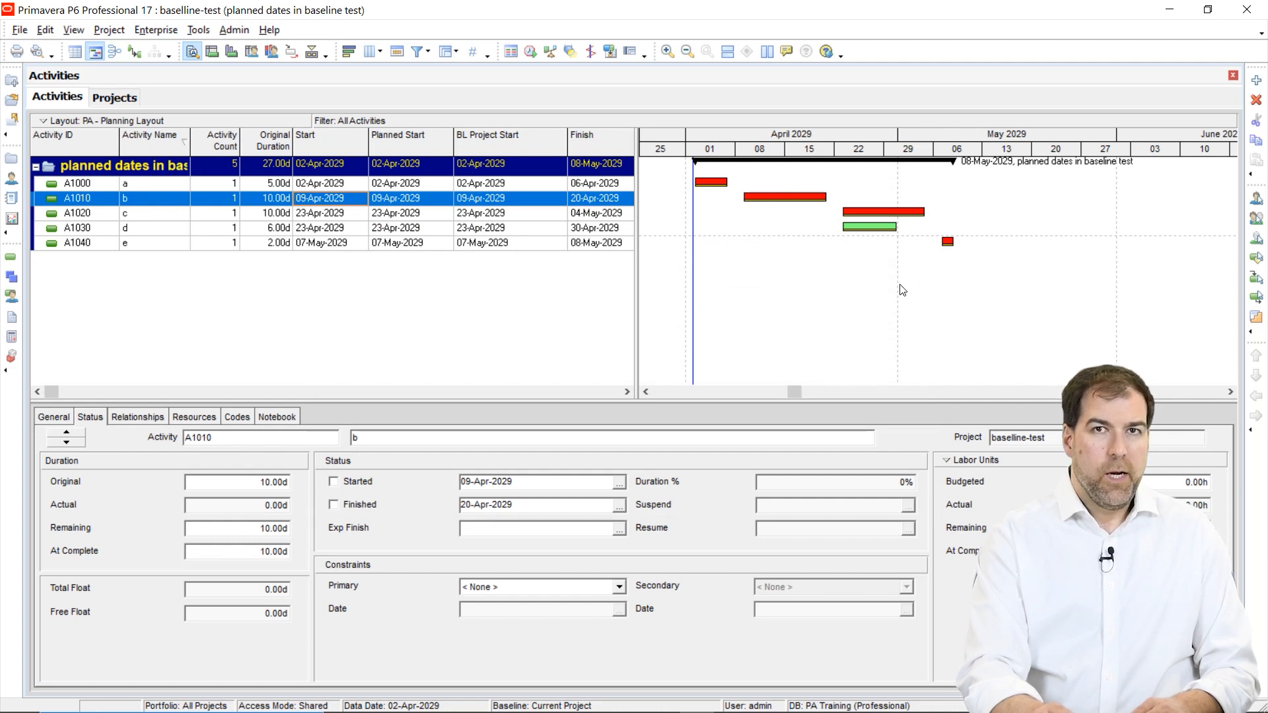
Add baseline B1 as a copy of the current project in Maintain Baselines
{"action": "left_click", "coordinate": [108, 29]}
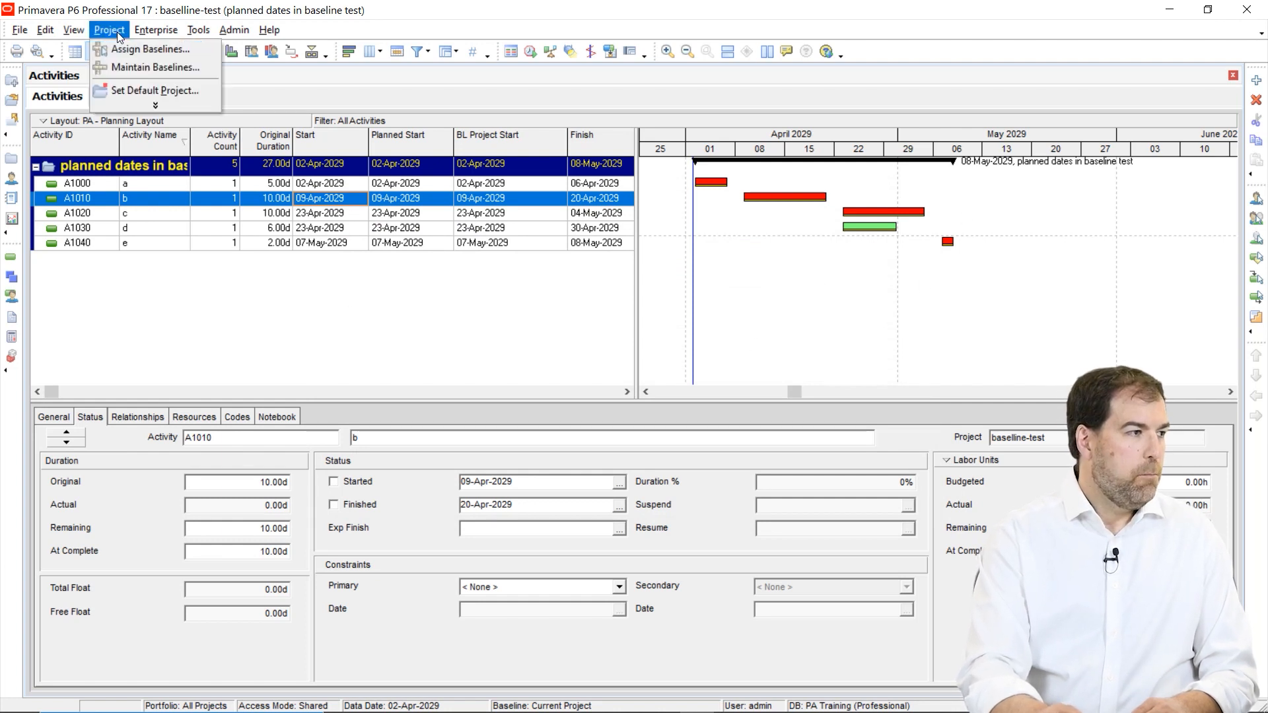
{"action": "left_click", "coordinate": [154, 67]}
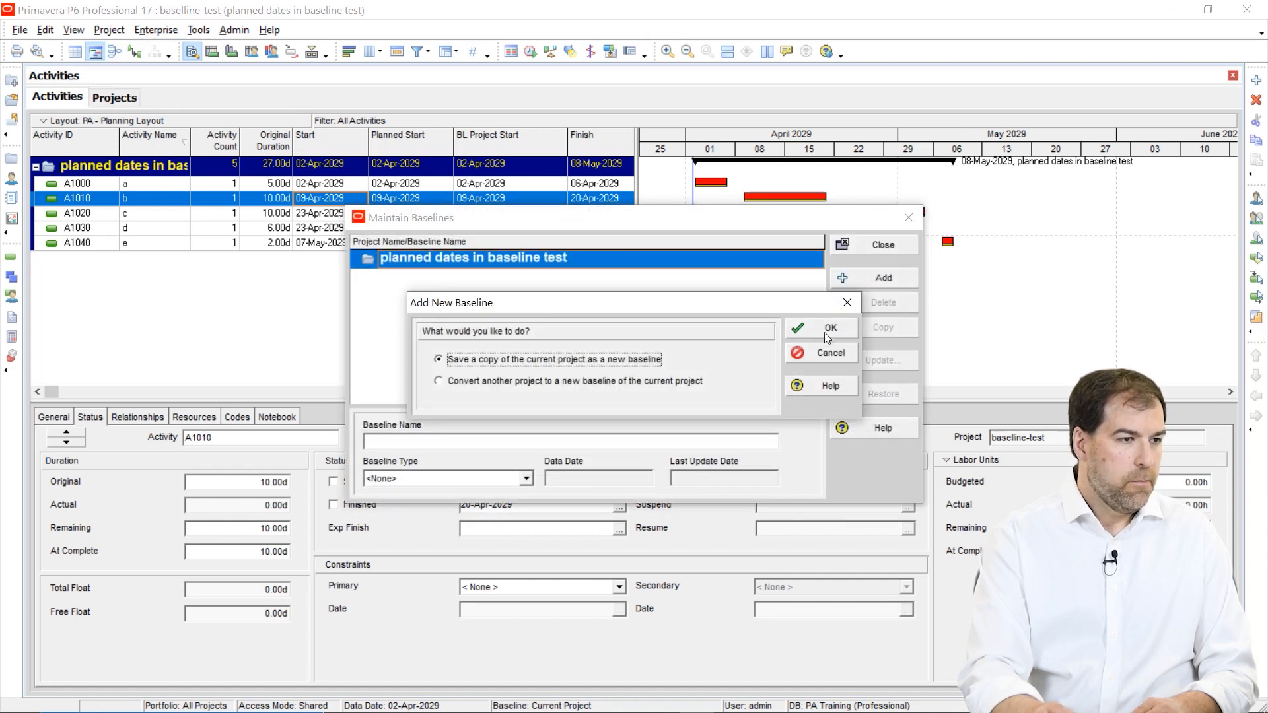
{"action": "left_click", "coordinate": [829, 328]}
{"action": "type", "text": "planned dates in baseline test - orig"}
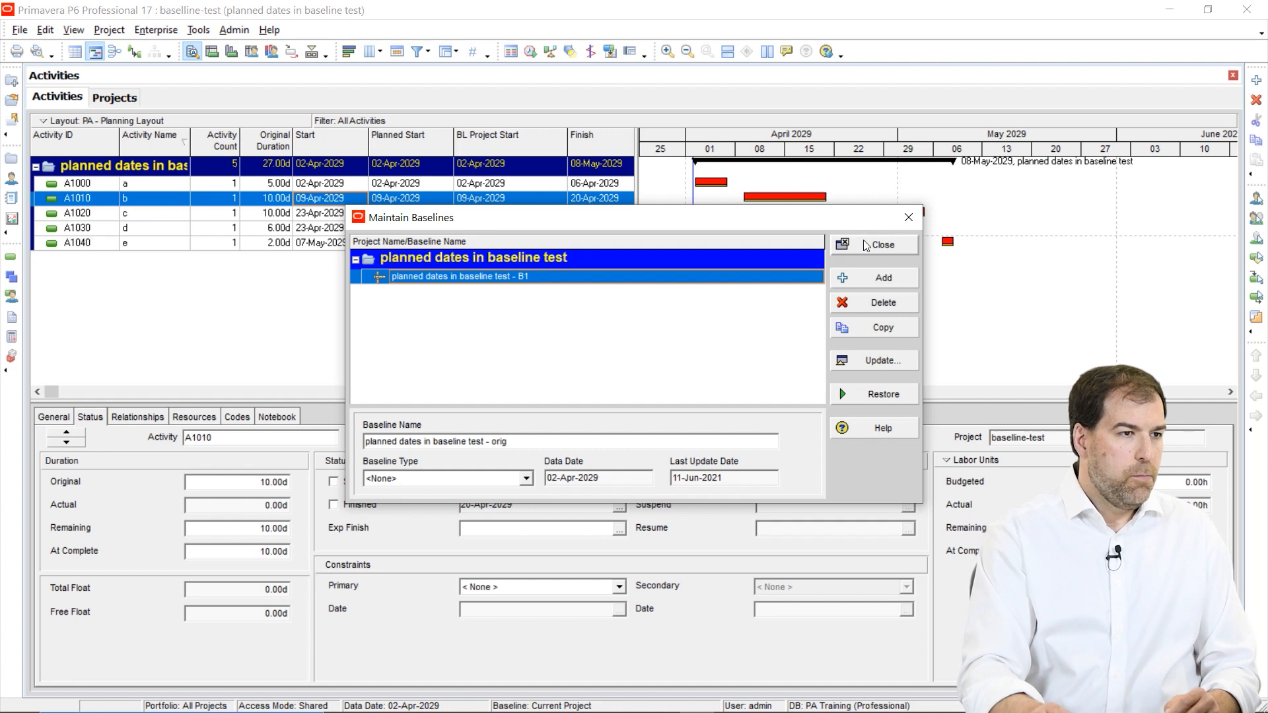
{"action": "left_click", "coordinate": [873, 245]}
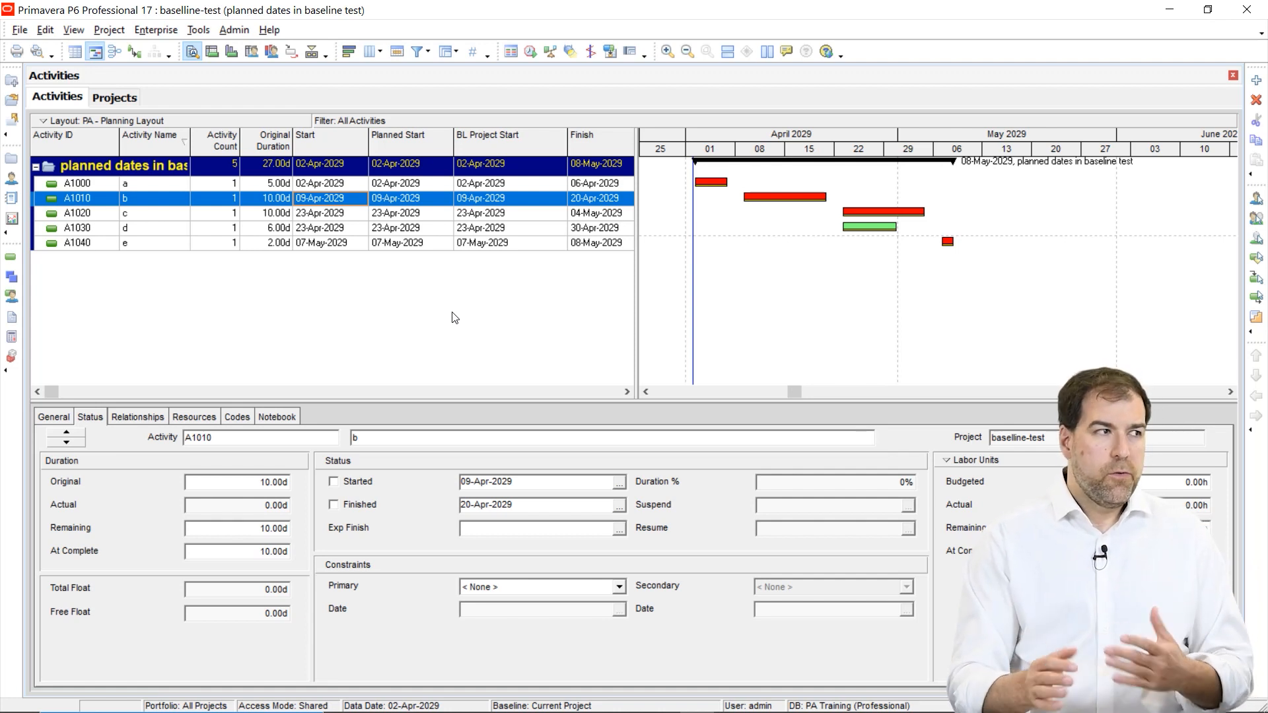
Assign 'planned dates in baseline test - orig' as the Project Baseline
{"action": "left_click", "coordinate": [108, 29]}
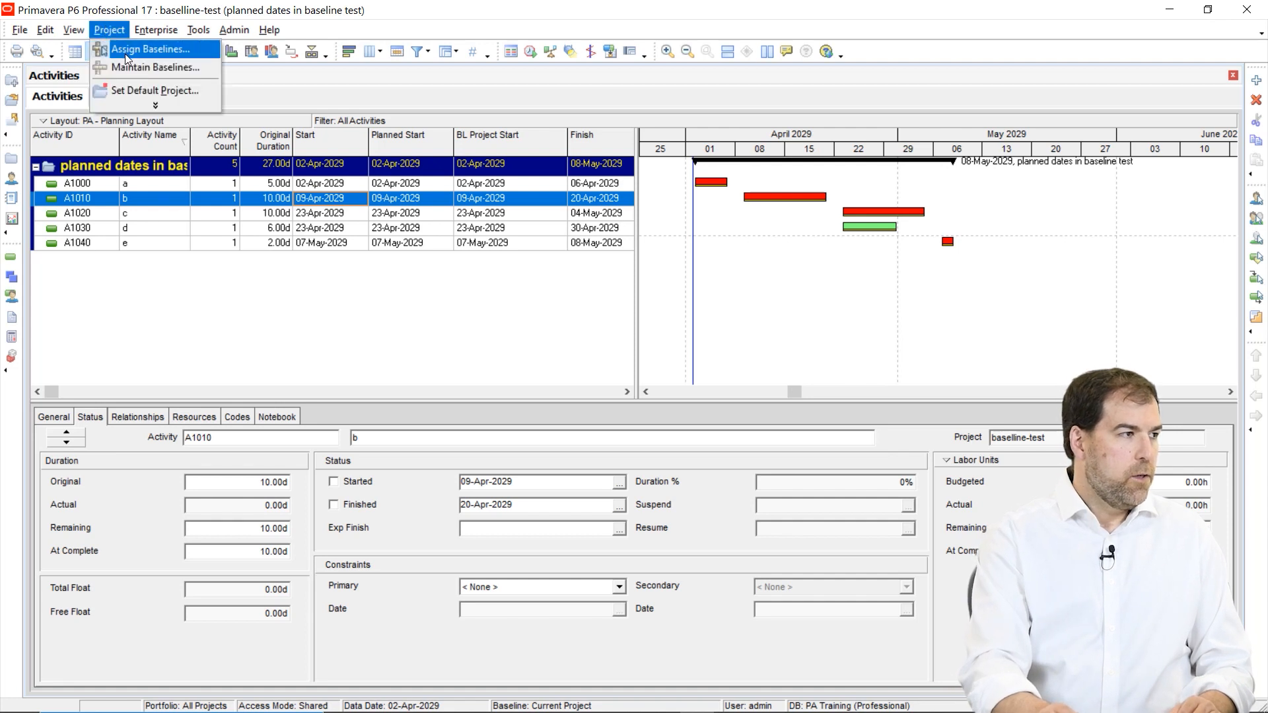
{"action": "left_click", "coordinate": [150, 48]}
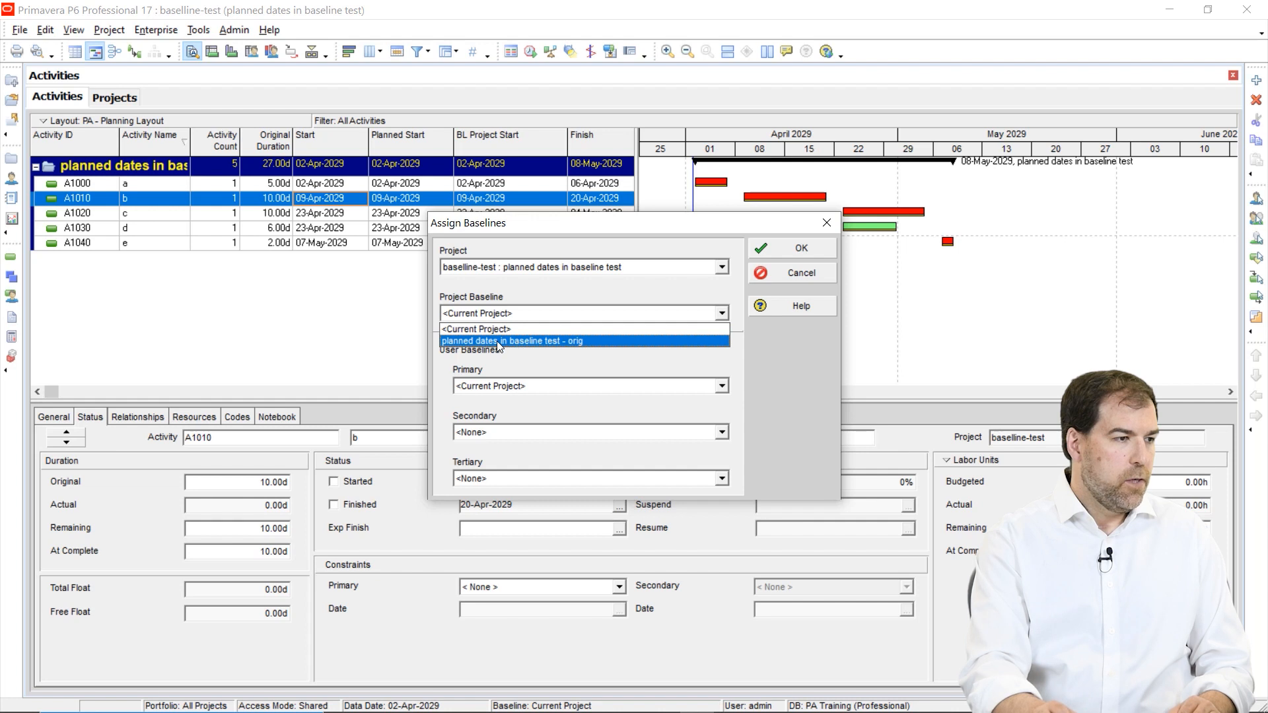
{"action": "left_click", "coordinate": [509, 341]}
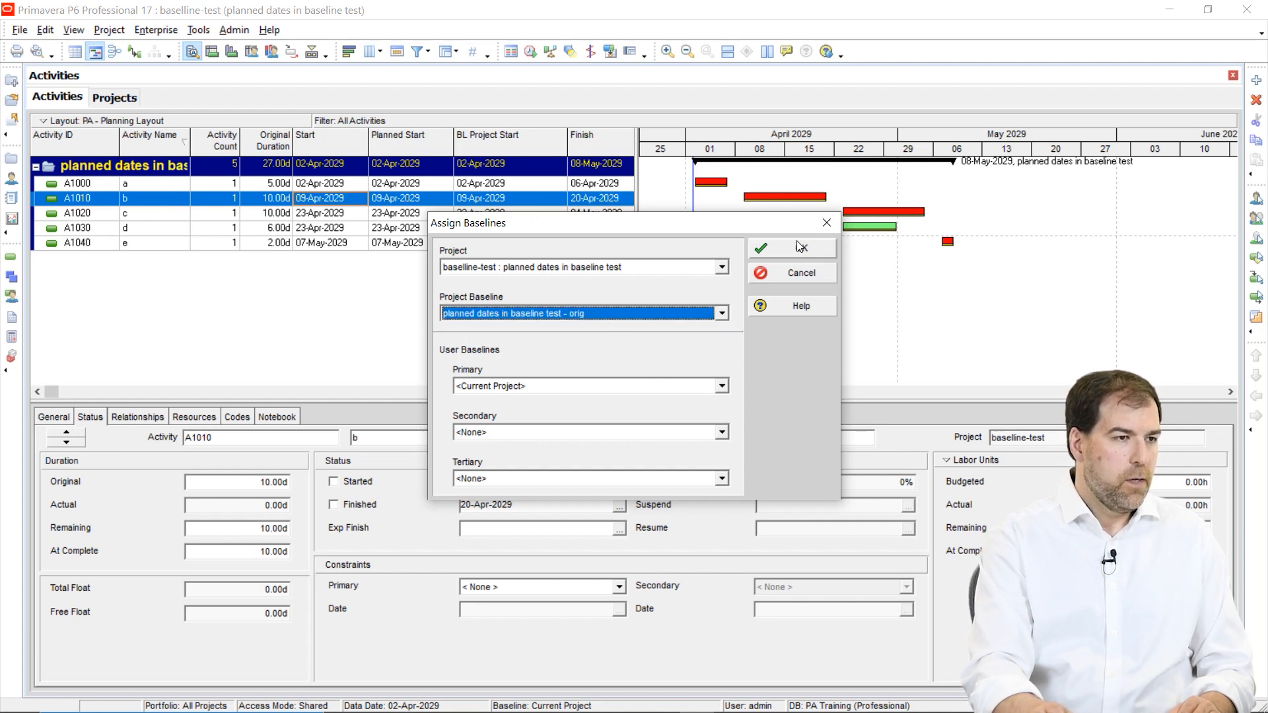
{"action": "left_click", "coordinate": [758, 248]}
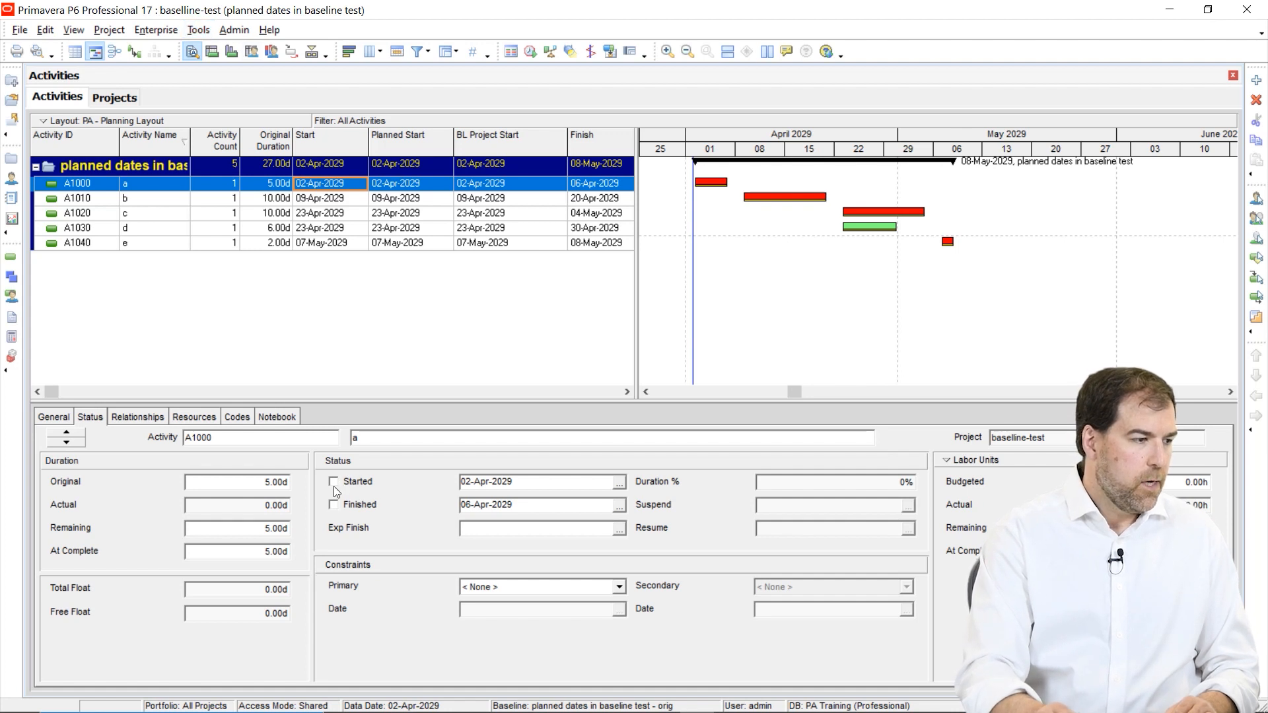
Mark A1000 as started with an actual start date of 09-Apr-2029
{"action": "left_click", "coordinate": [332, 481]}
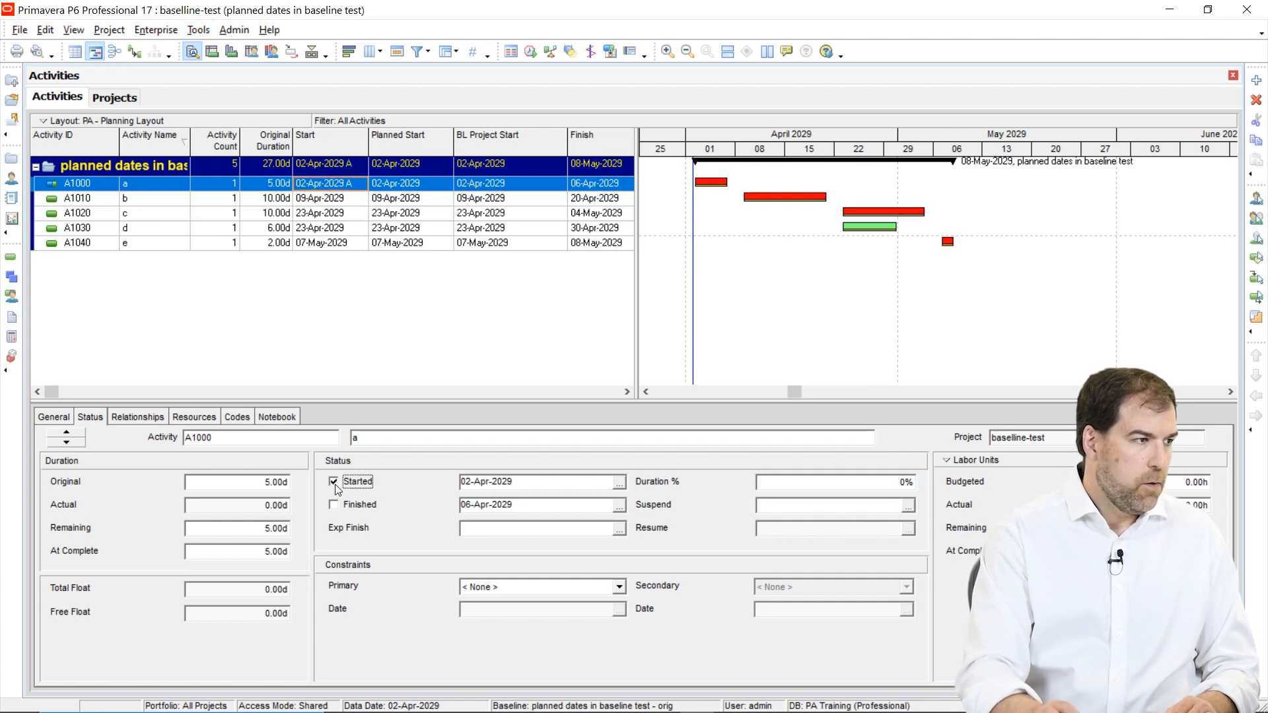
{"action": "left_click", "coordinate": [618, 481]}
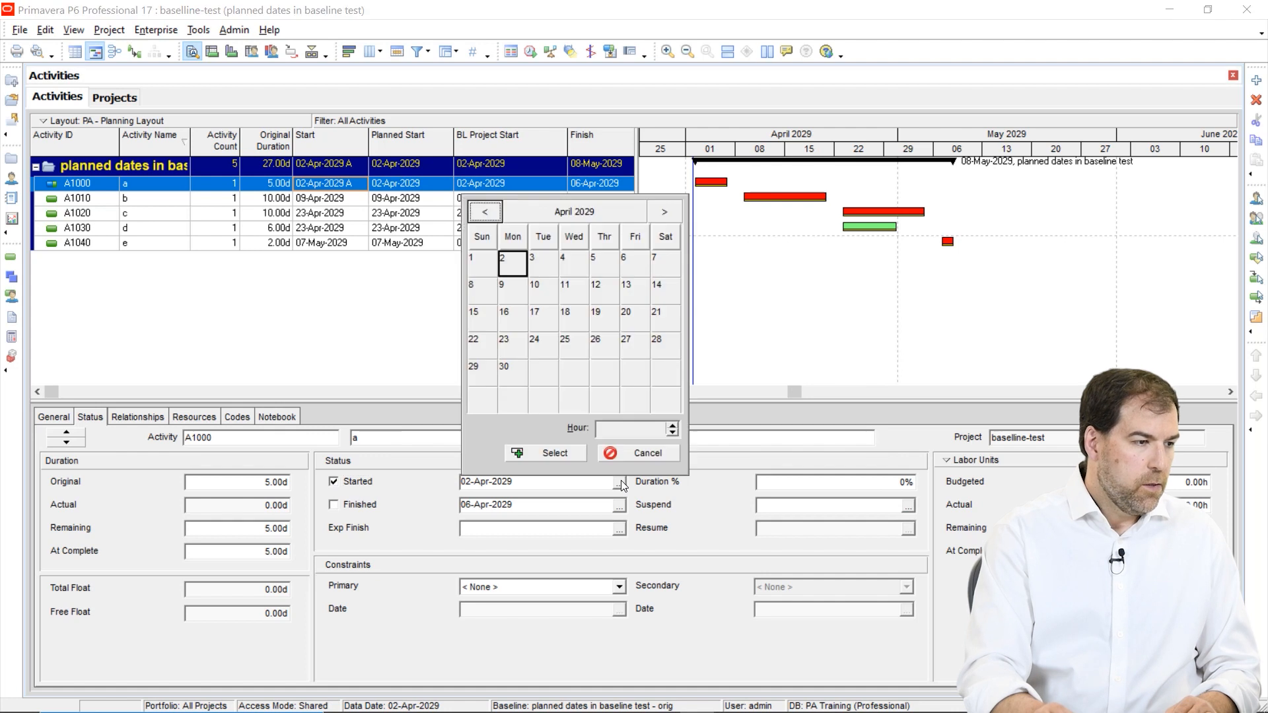
{"action": "left_click", "coordinate": [501, 285]}
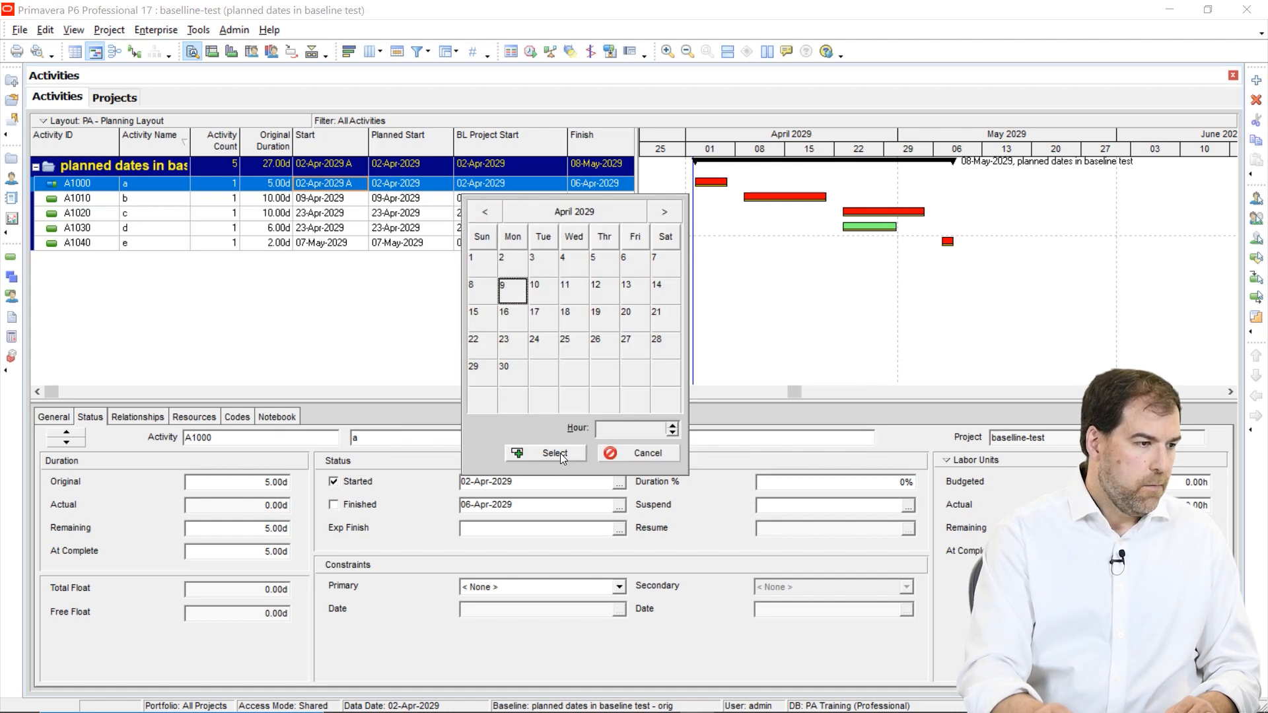
{"action": "left_click", "coordinate": [544, 453]}
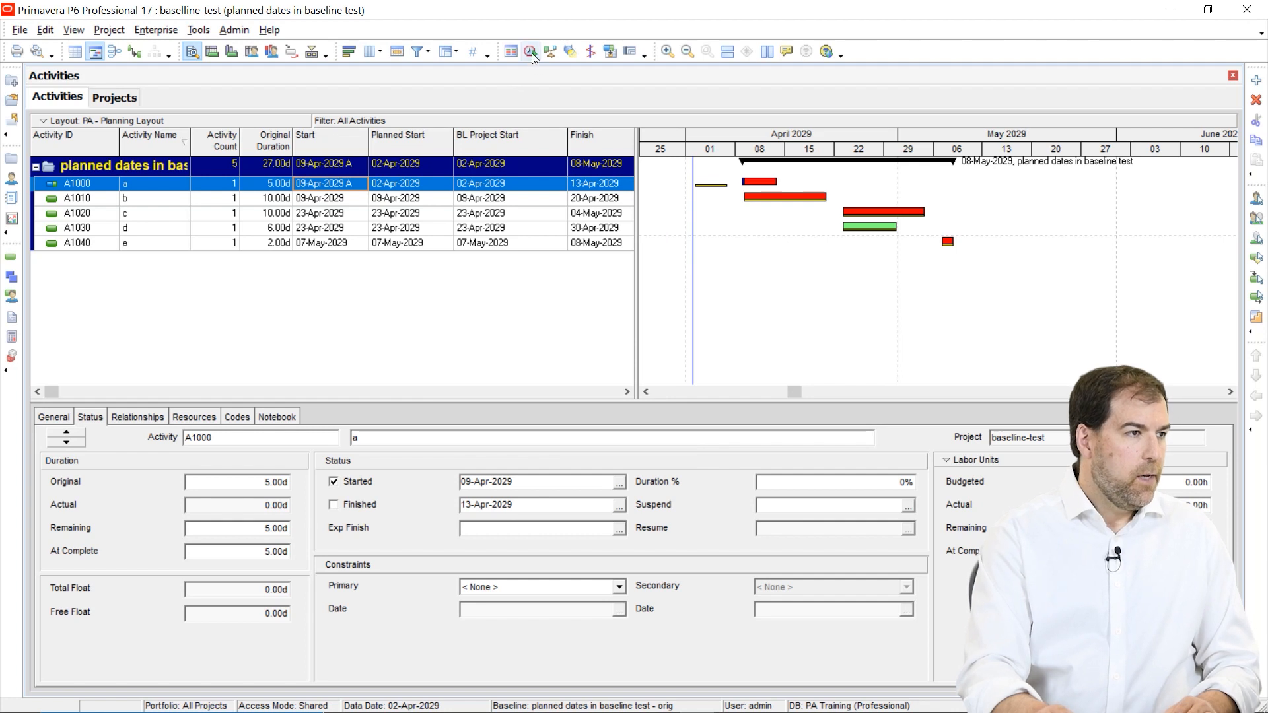
{"action": "left_click", "coordinate": [531, 51]}
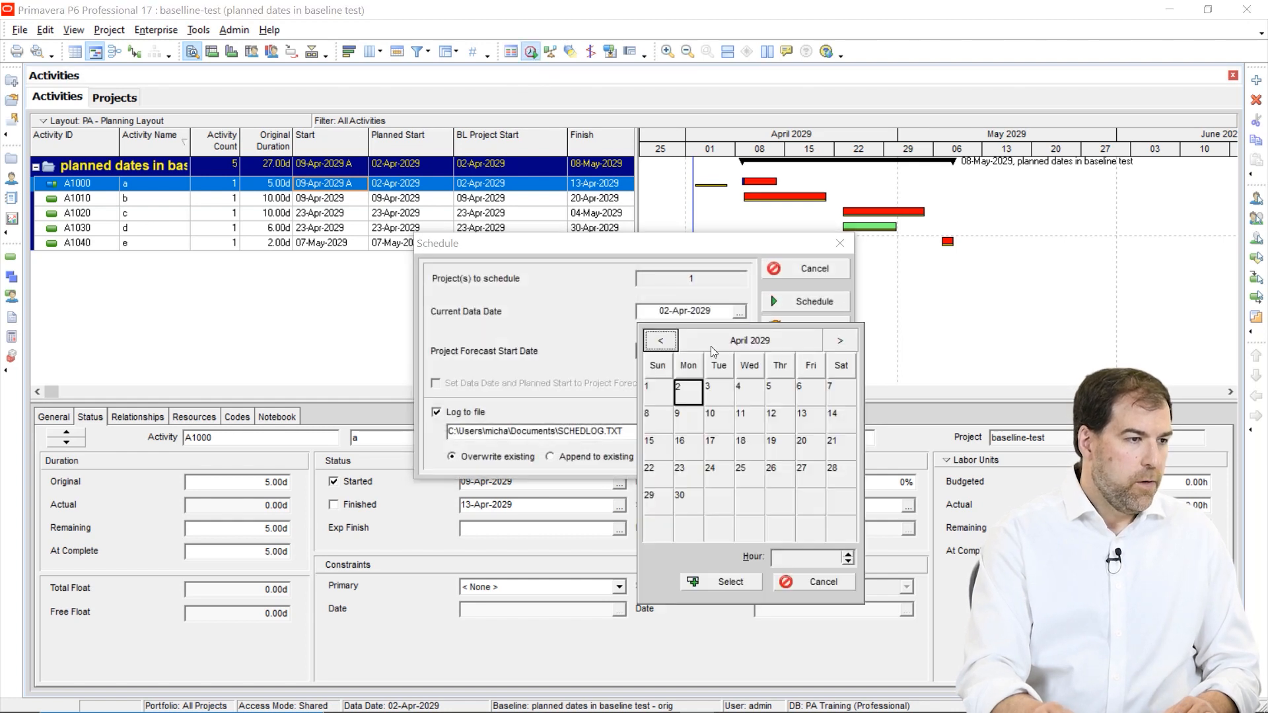
{"action": "left_click", "coordinate": [676, 413]}
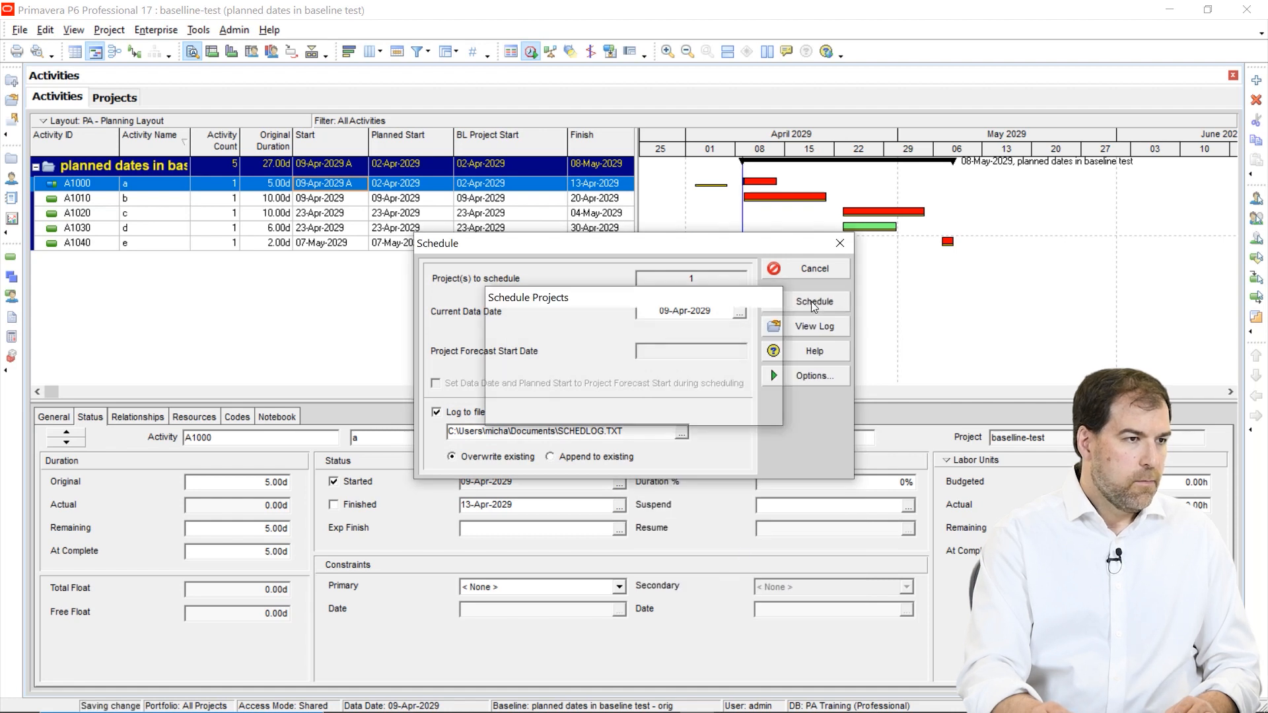
{"action": "left_click", "coordinate": [814, 301]}
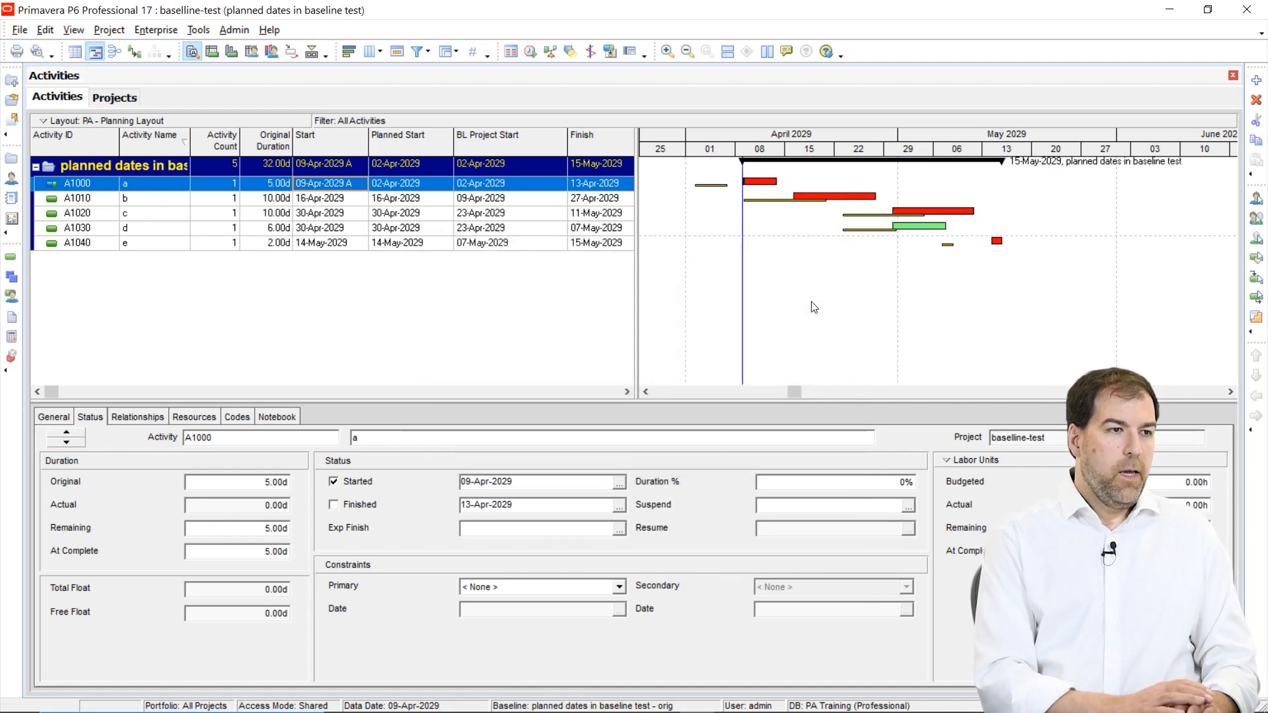
{"action": "mouse_move", "coordinate": [721, 285]}
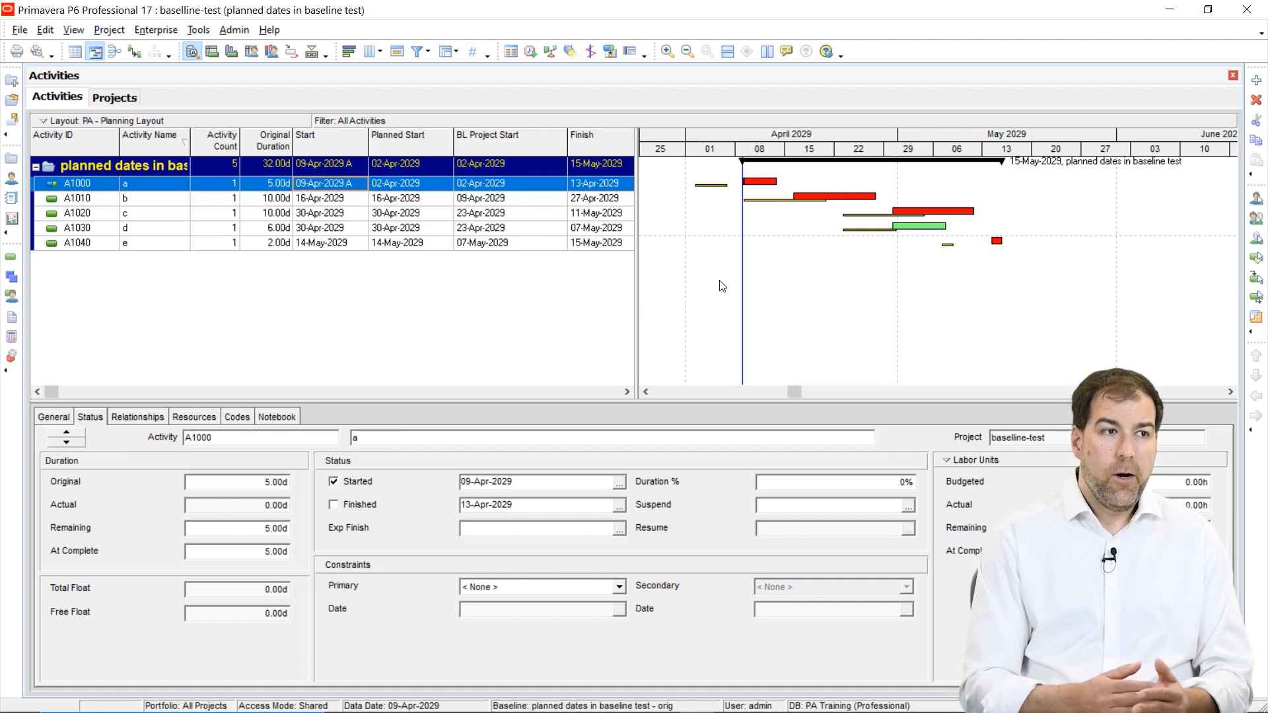
{"action": "mouse_move", "coordinate": [793, 237]}
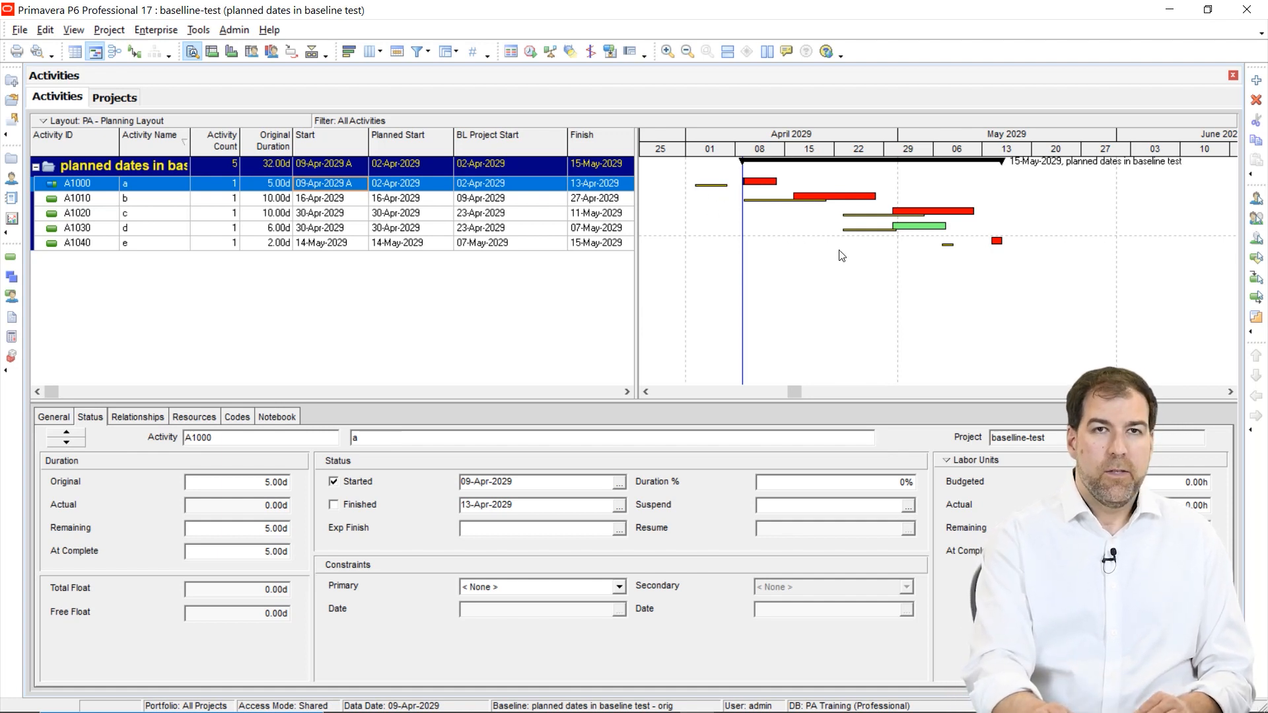
{"action": "mouse_move", "coordinate": [885, 302]}
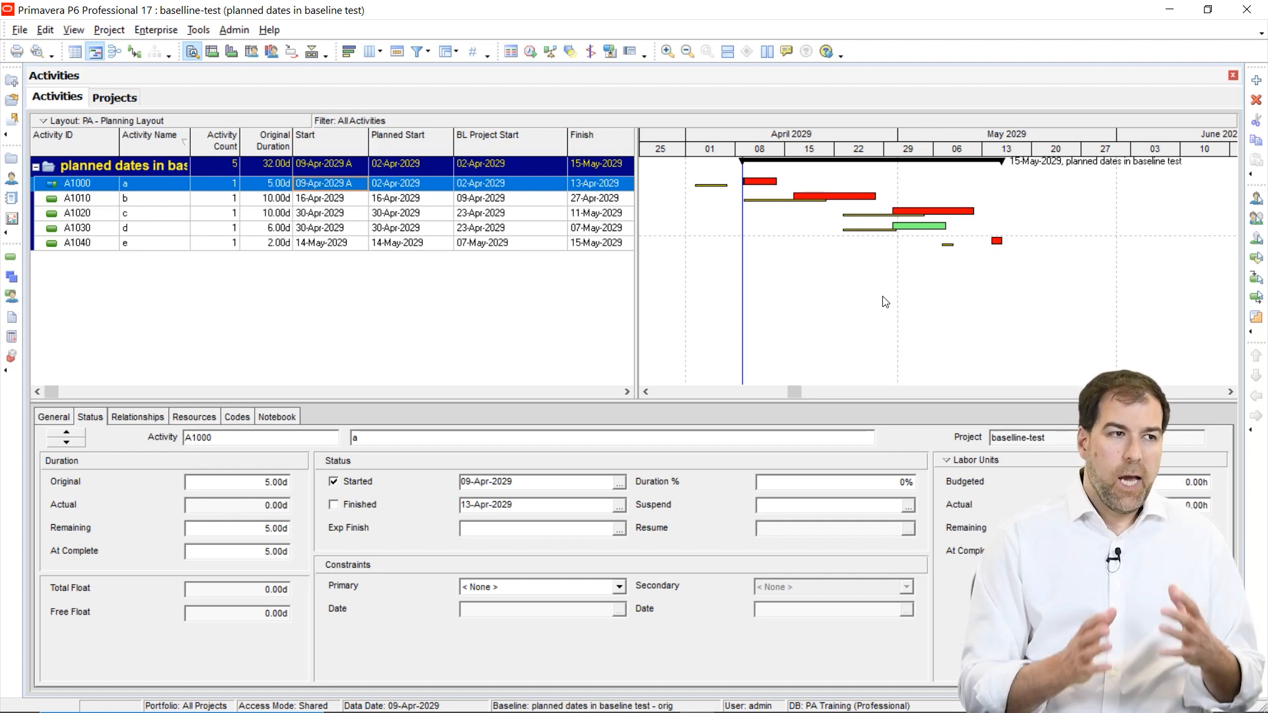
{"action": "mouse_move", "coordinate": [473, 384]}
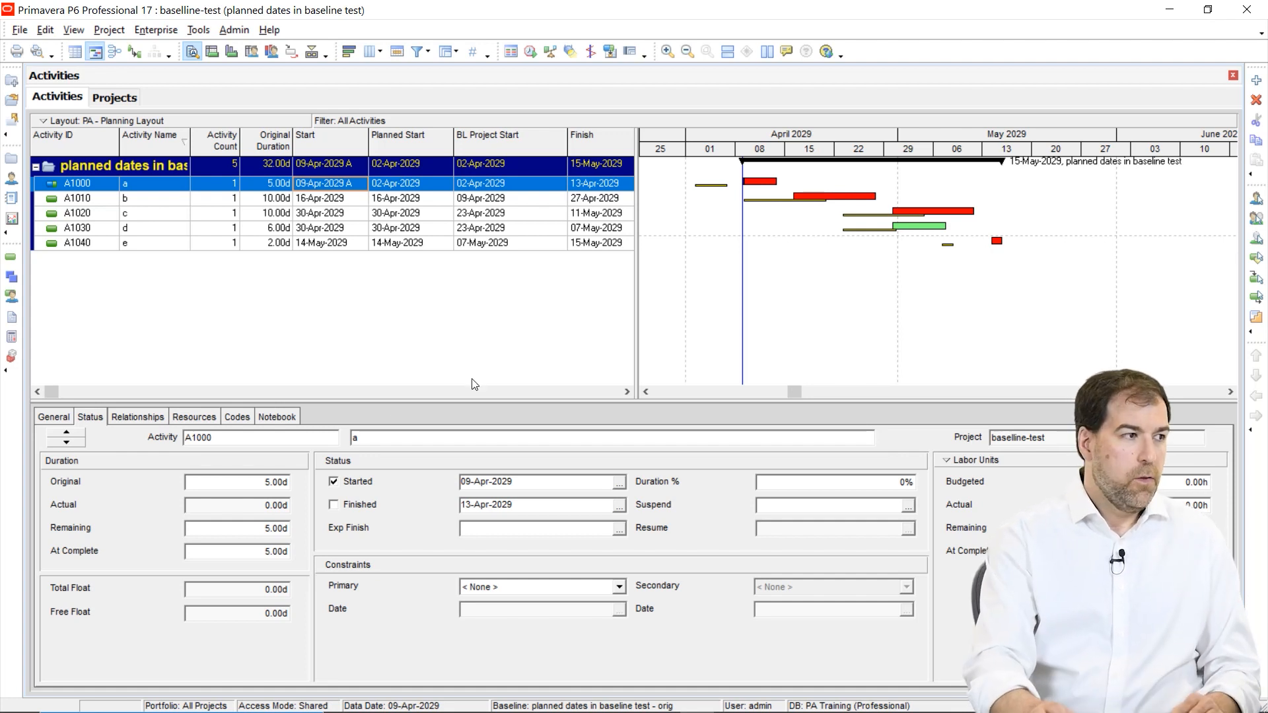
Add a new baseline copy of the project named 'planned dates in baseline test - progressed'
{"action": "left_click", "coordinate": [108, 29]}
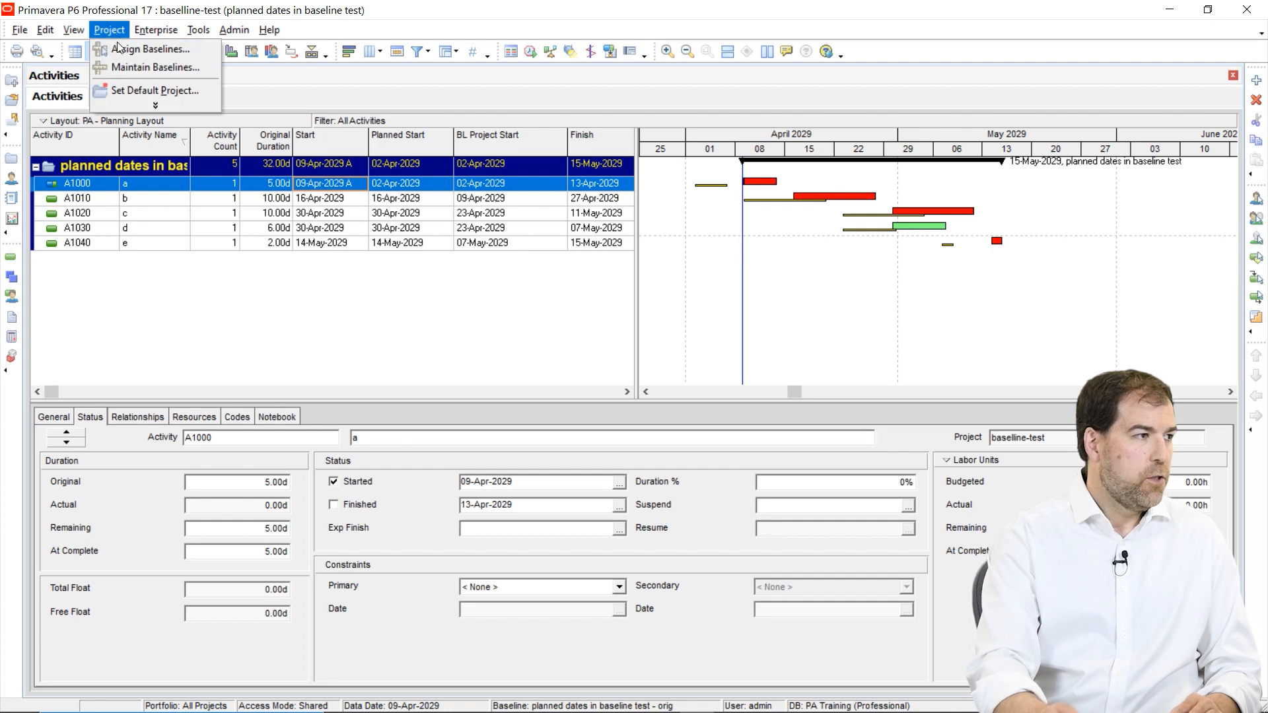
{"action": "left_click", "coordinate": [158, 68]}
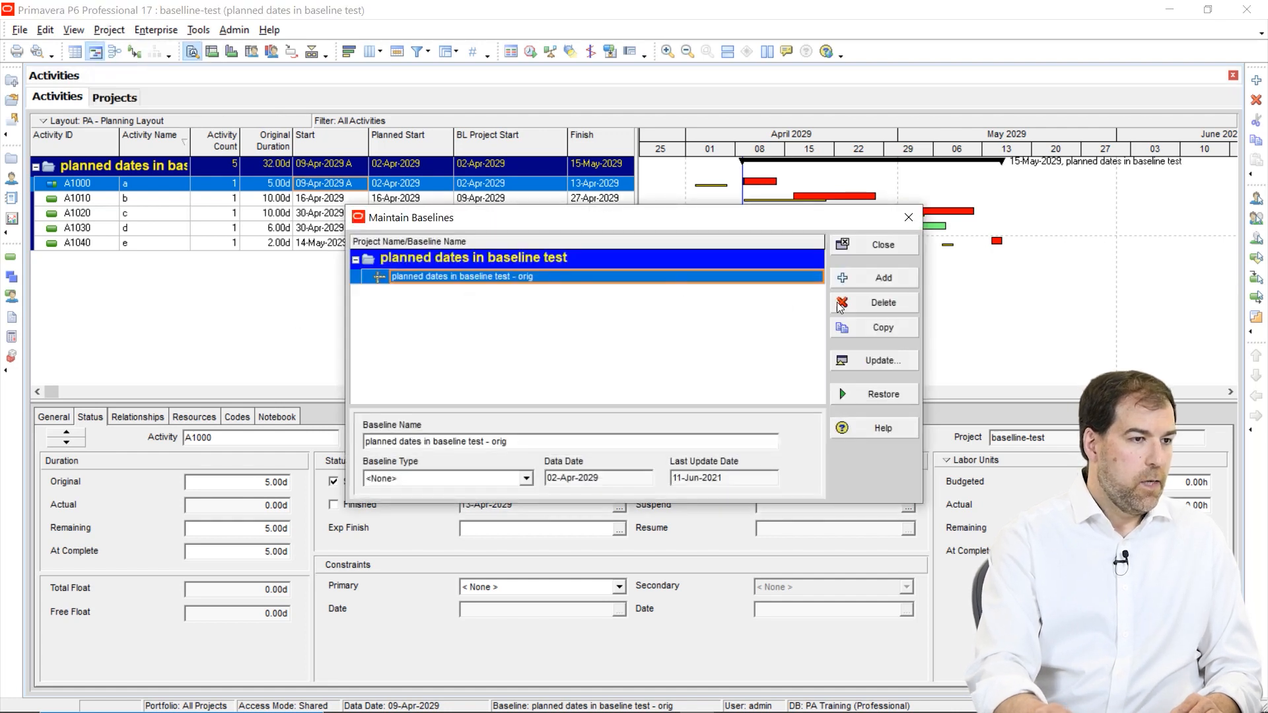
{"action": "left_click", "coordinate": [882, 277]}
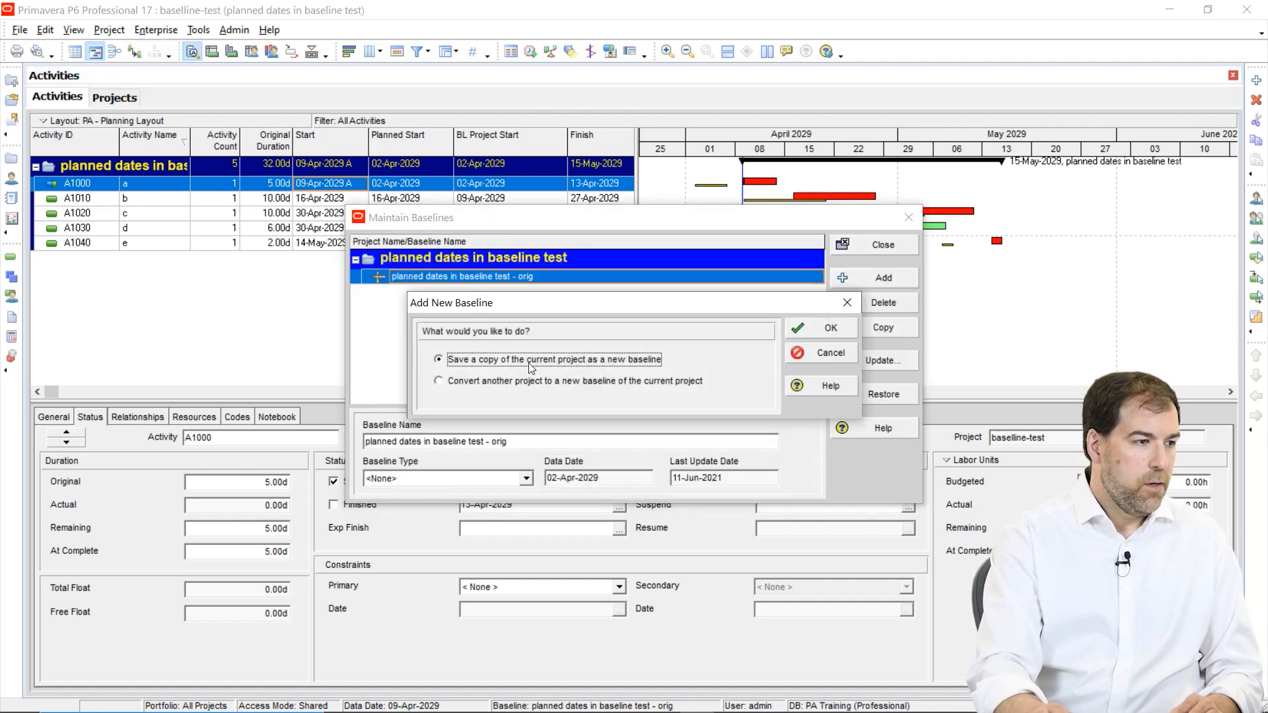
{"action": "left_click", "coordinate": [818, 327]}
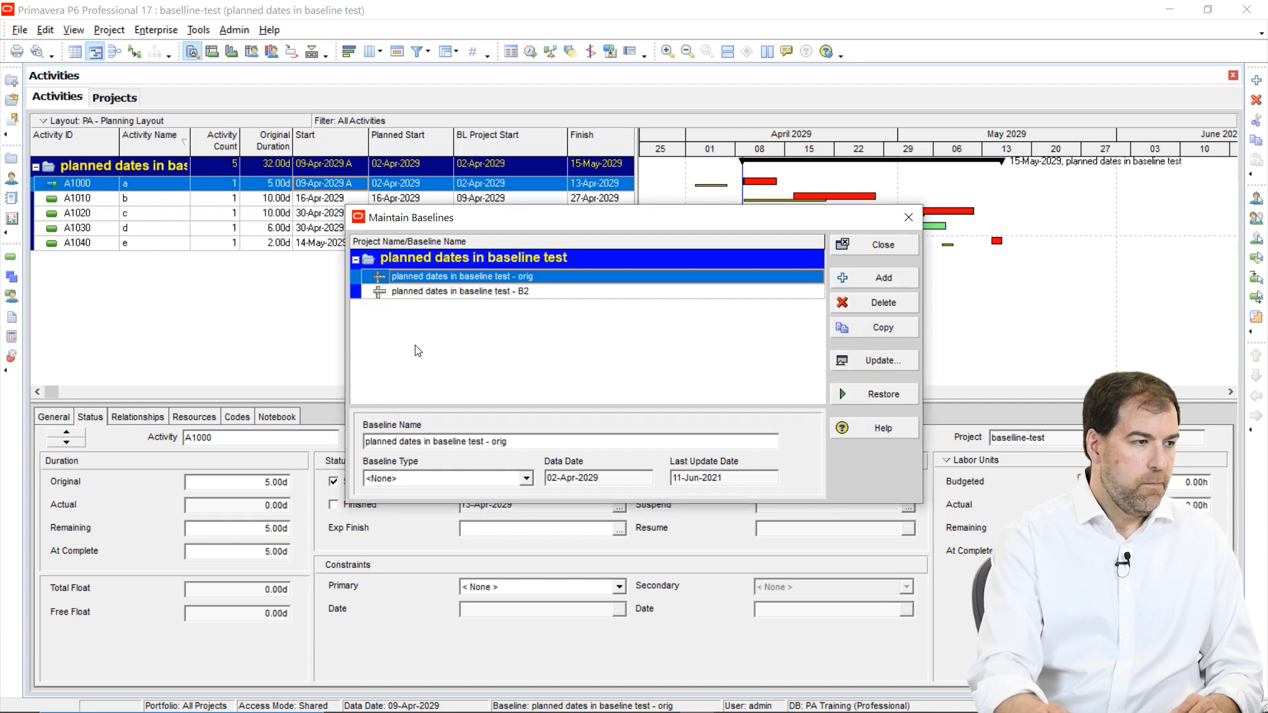
{"action": "left_click", "coordinate": [459, 292]}
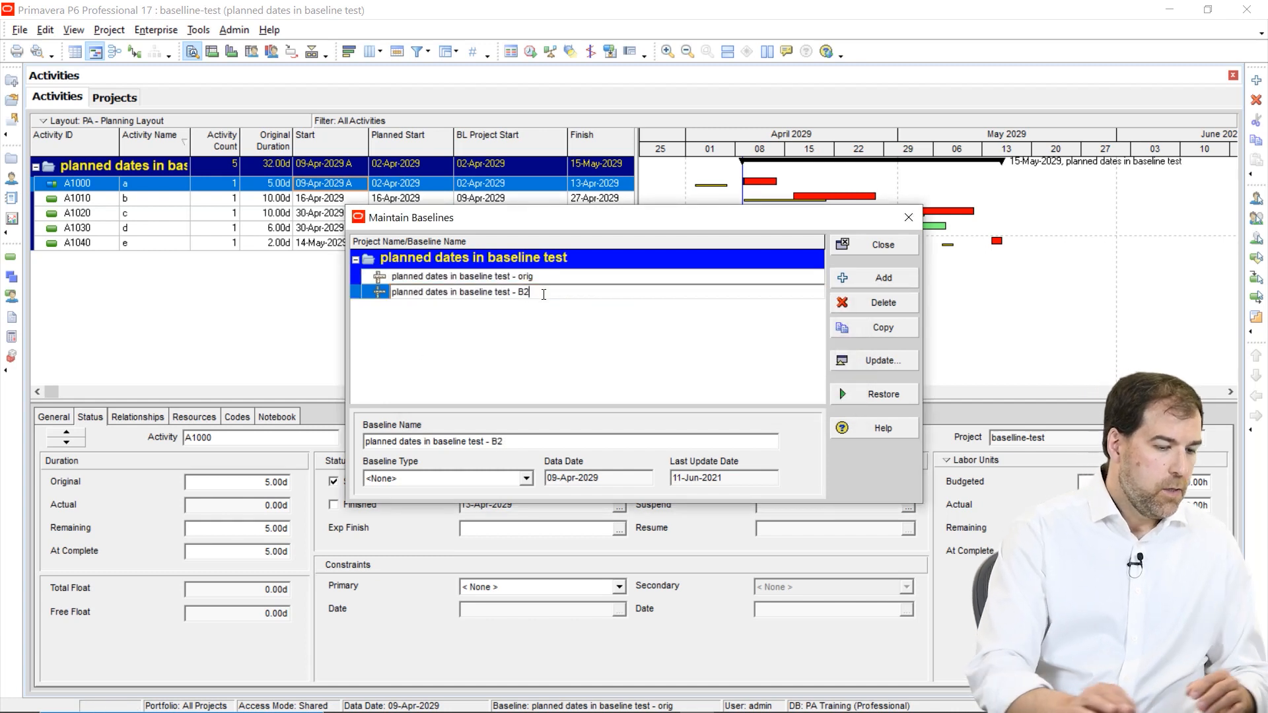
{"action": "key", "text": "Backspace"}
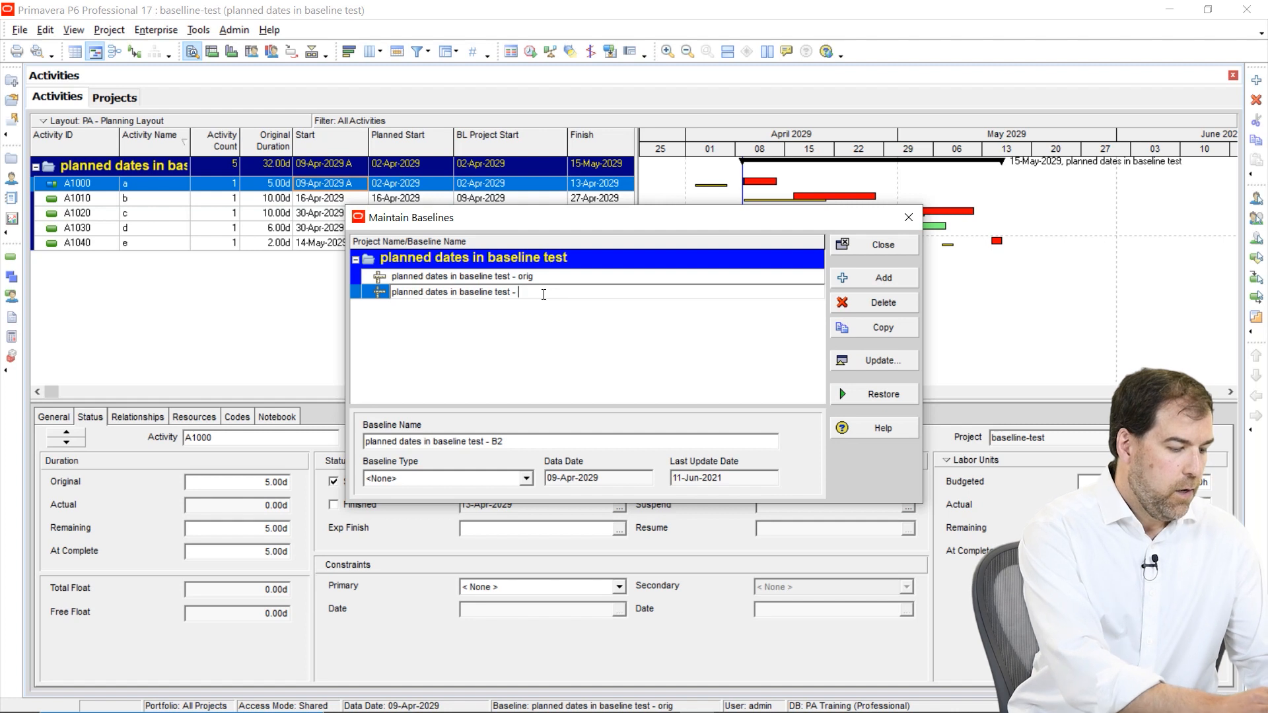
{"action": "type", "text": "progresse"}
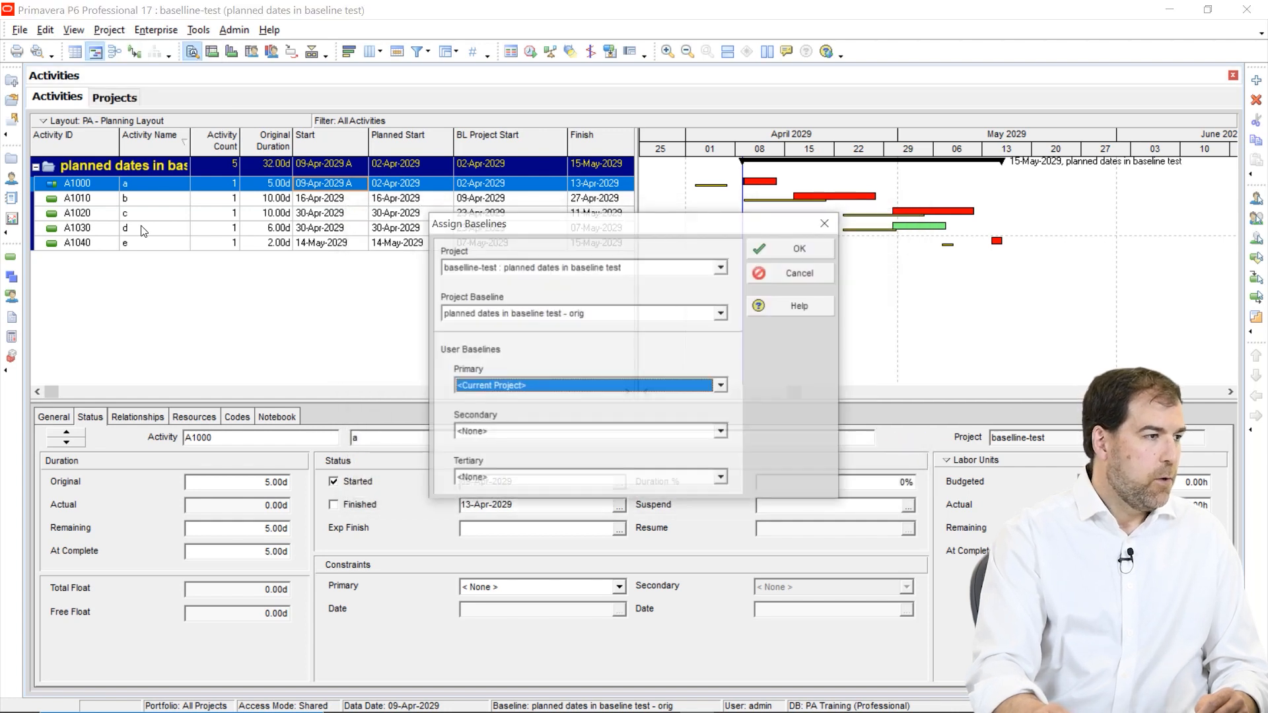
Assign the progressed baseline as the Project Baseline
{"action": "left_click", "coordinate": [719, 313]}
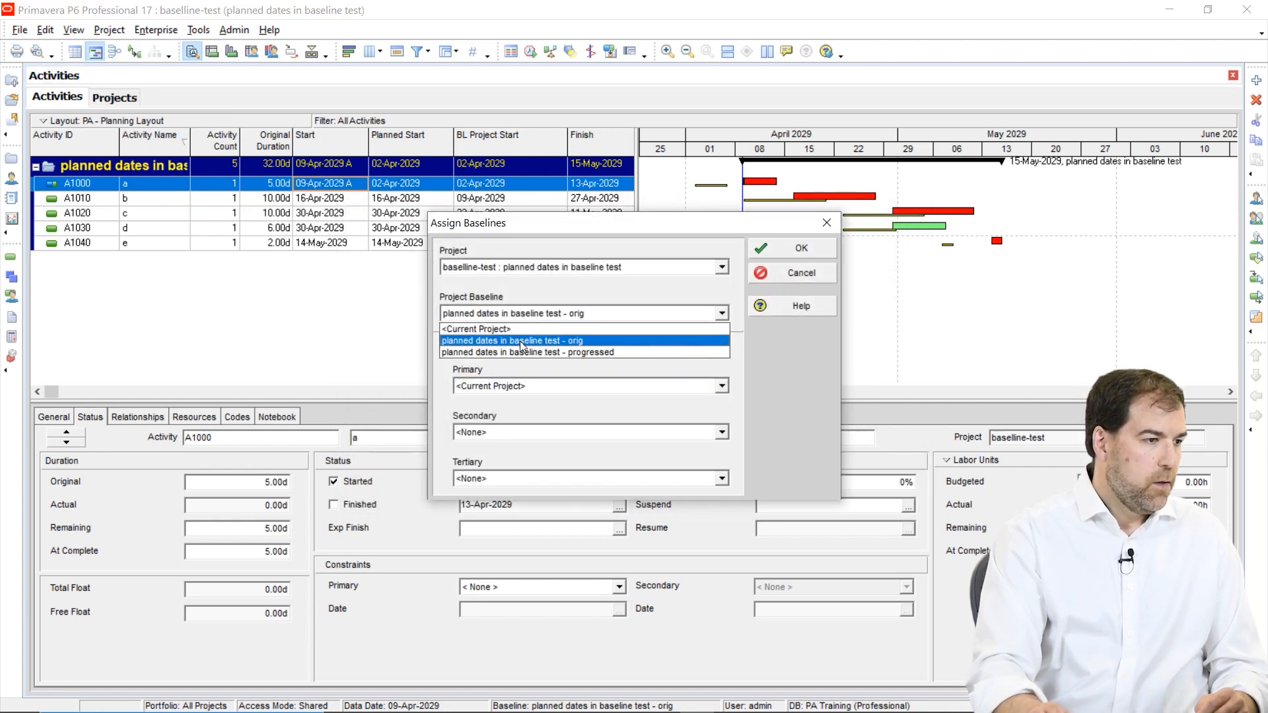
{"action": "left_click", "coordinate": [527, 352]}
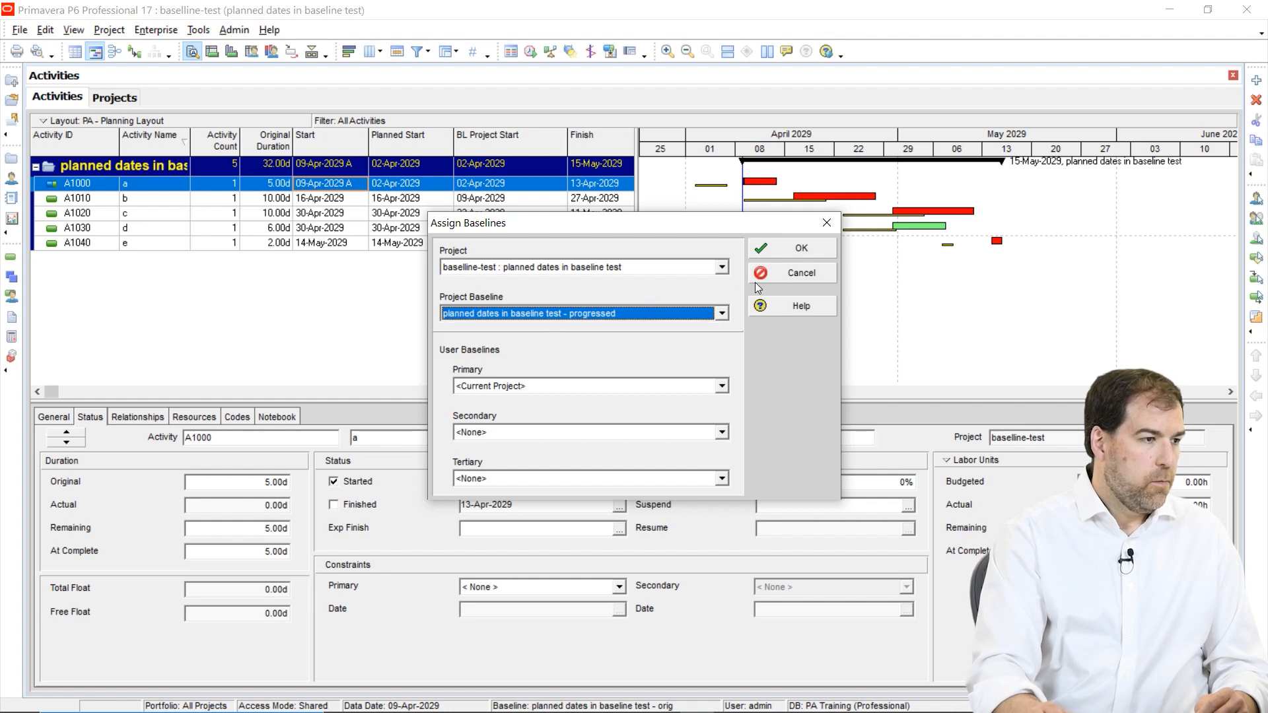
{"action": "left_click", "coordinate": [791, 249]}
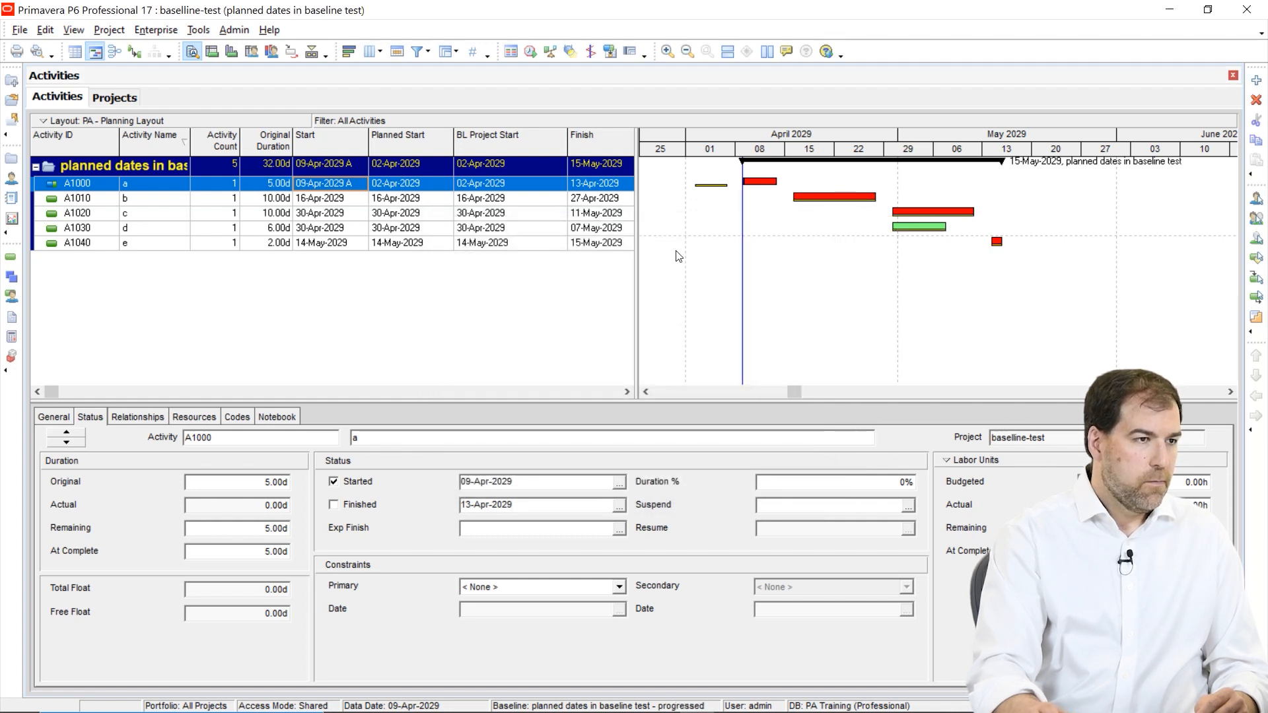
{"action": "mouse_move", "coordinate": [818, 277]}
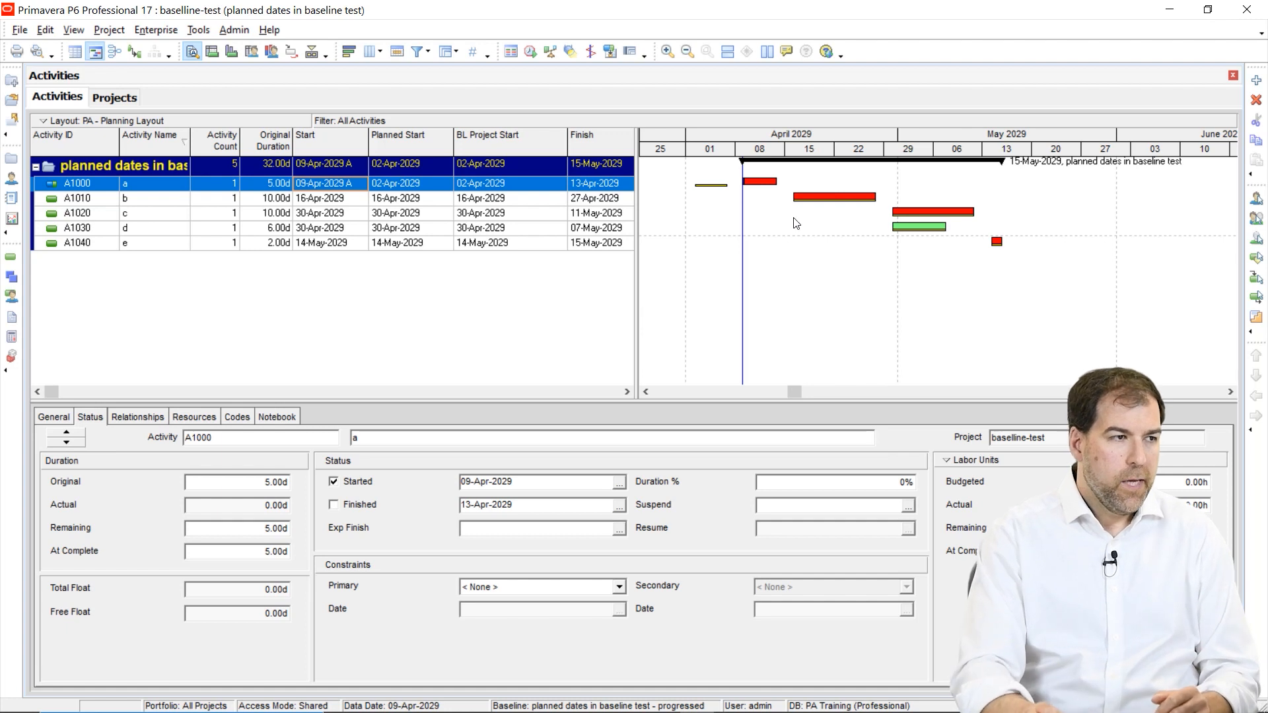
{"action": "mouse_move", "coordinate": [698, 177]}
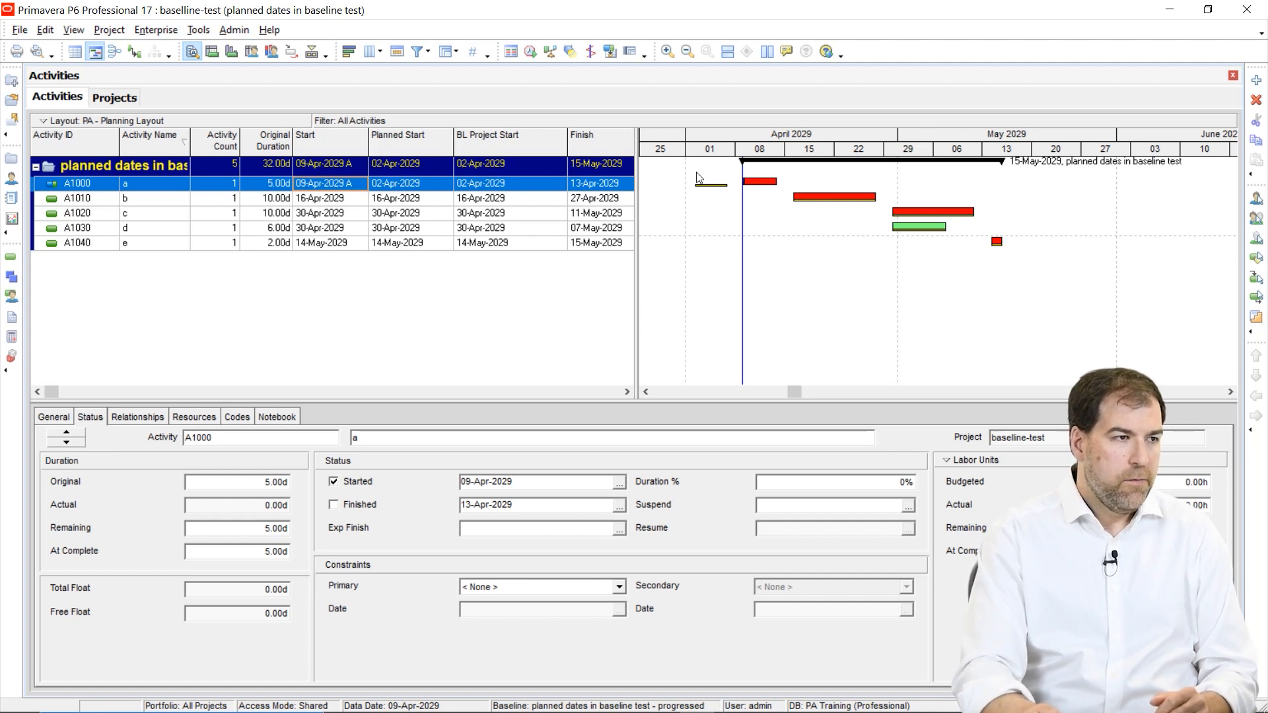
{"action": "mouse_move", "coordinate": [709, 204]}
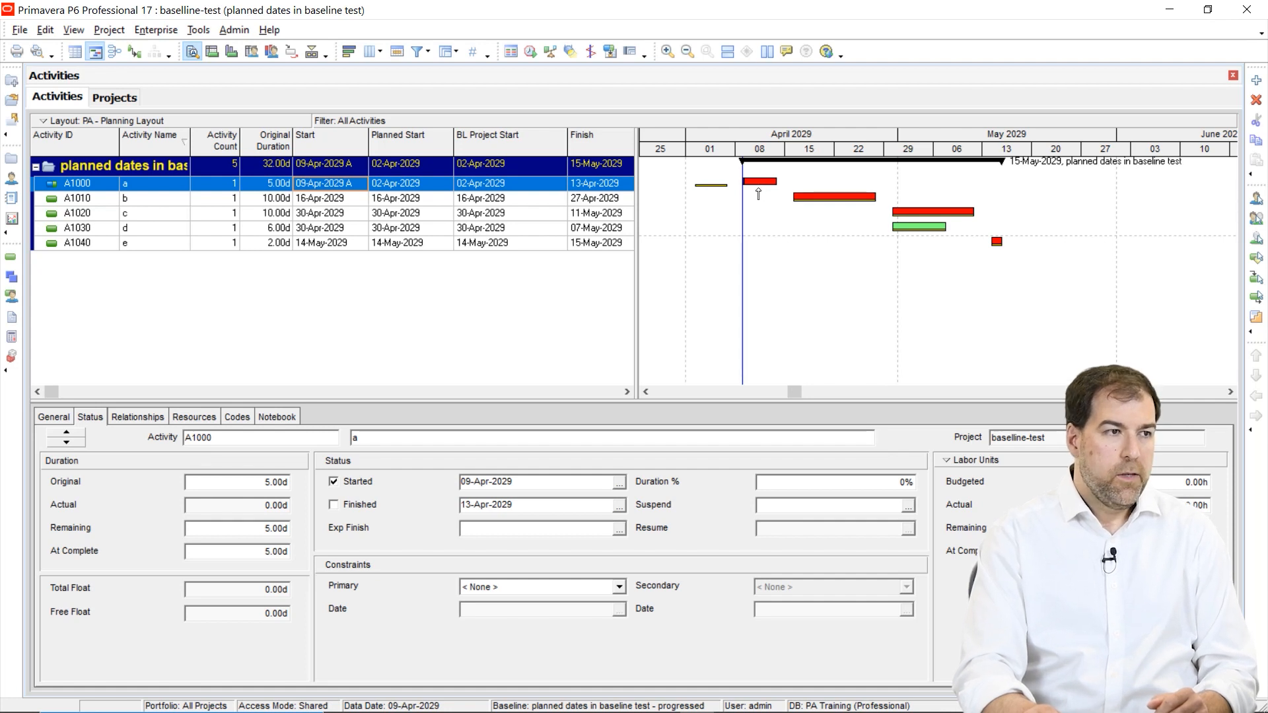
{"action": "mouse_move", "coordinate": [968, 261]}
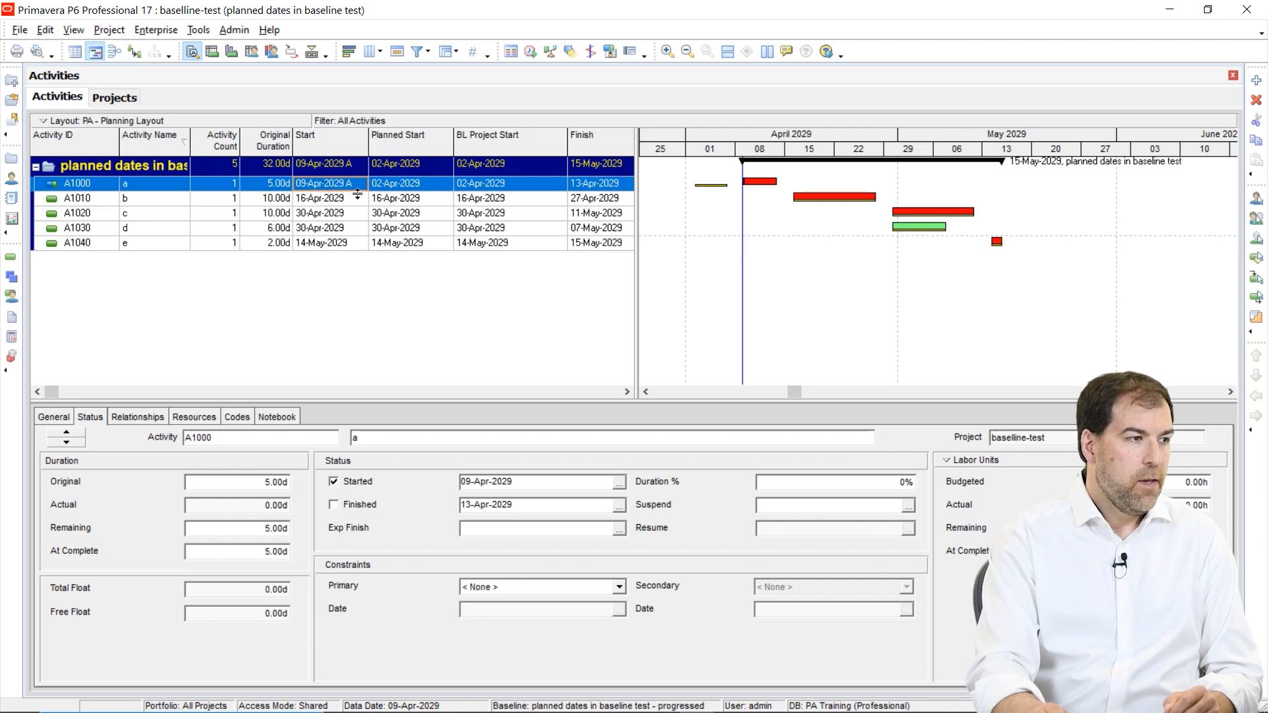
{"action": "mouse_move", "coordinate": [381, 188]}
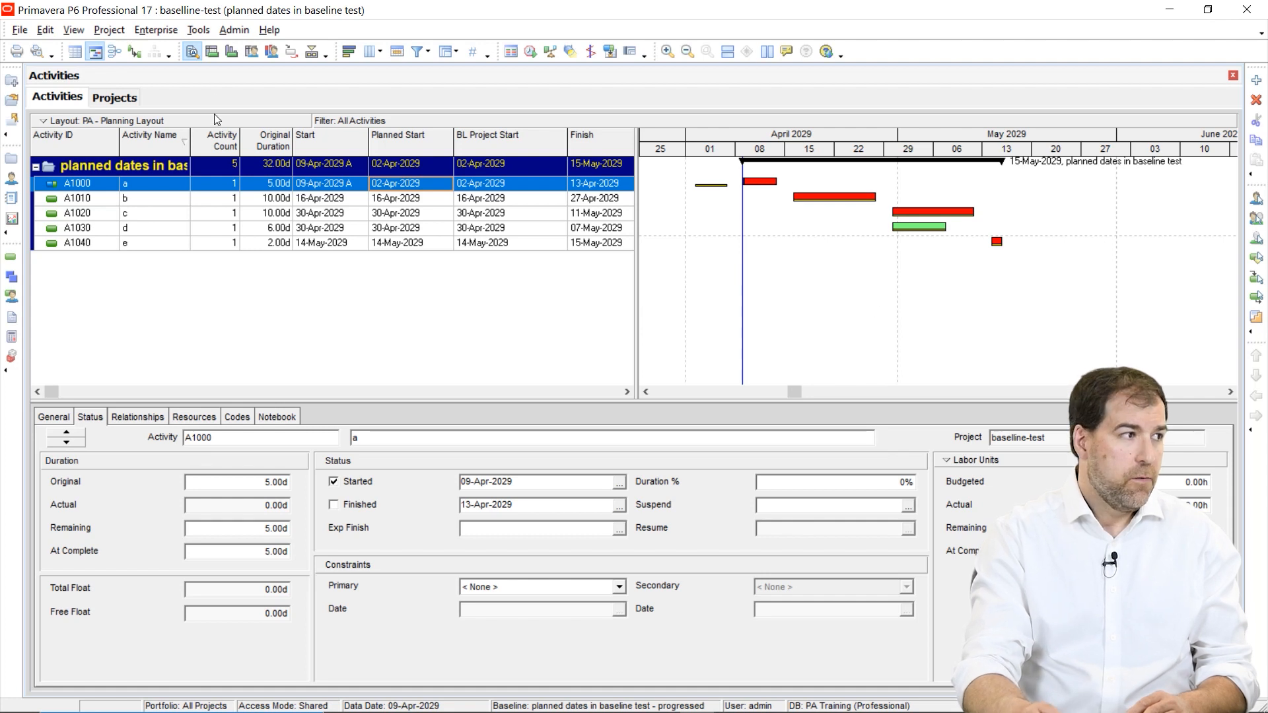
In Admin Preferences, set earned value calculation to 'Budgeted values with current dates'
{"action": "left_click", "coordinate": [233, 30]}
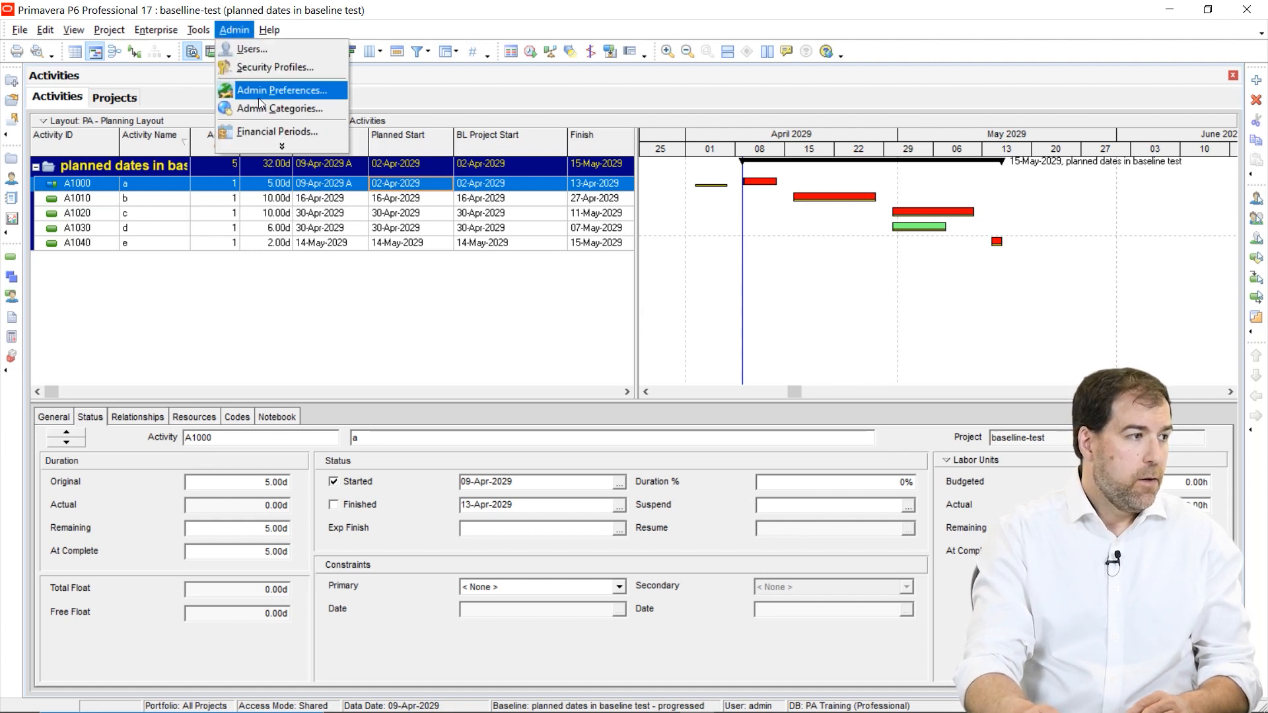
{"action": "left_click", "coordinate": [281, 90]}
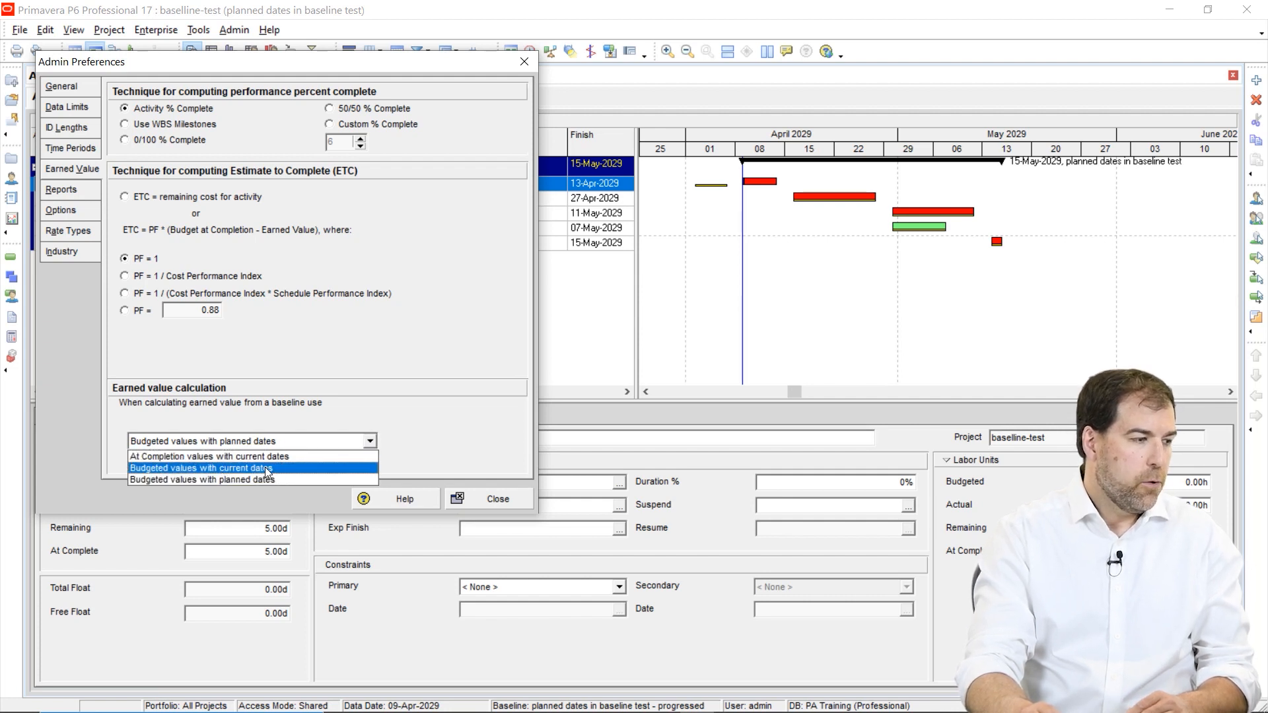
{"action": "left_click", "coordinate": [201, 468]}
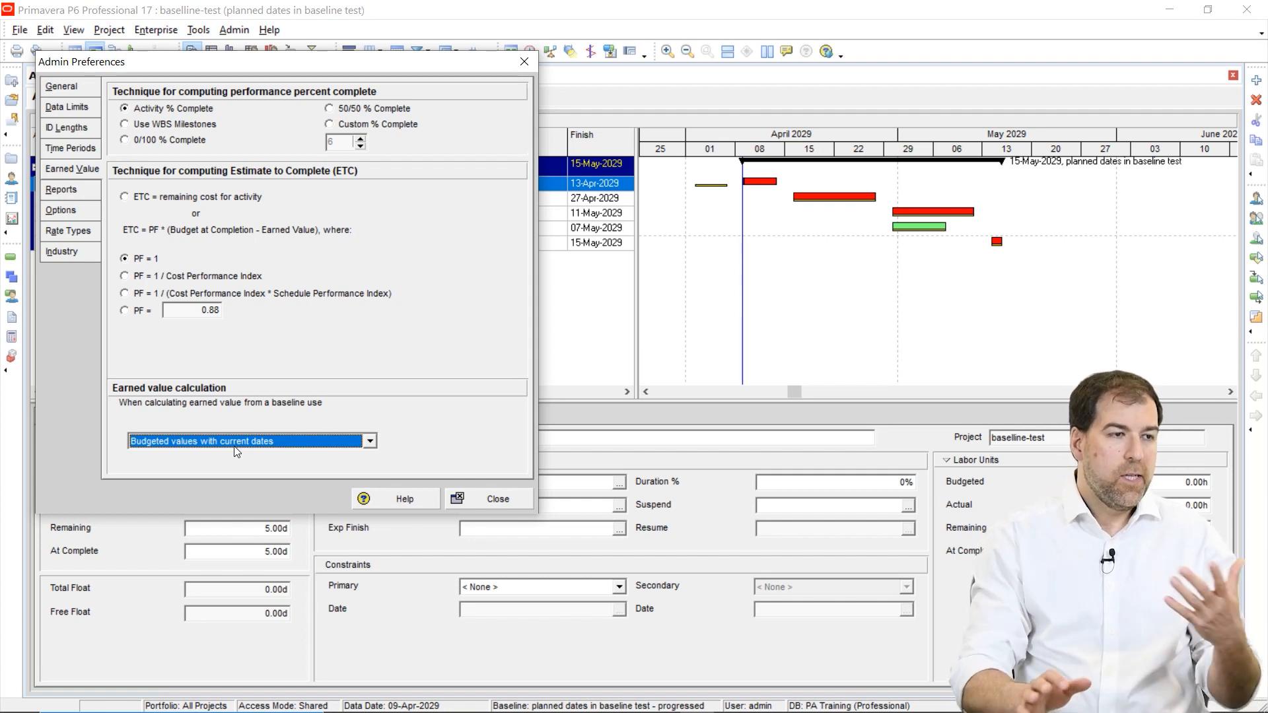
{"action": "mouse_move", "coordinate": [192, 453]}
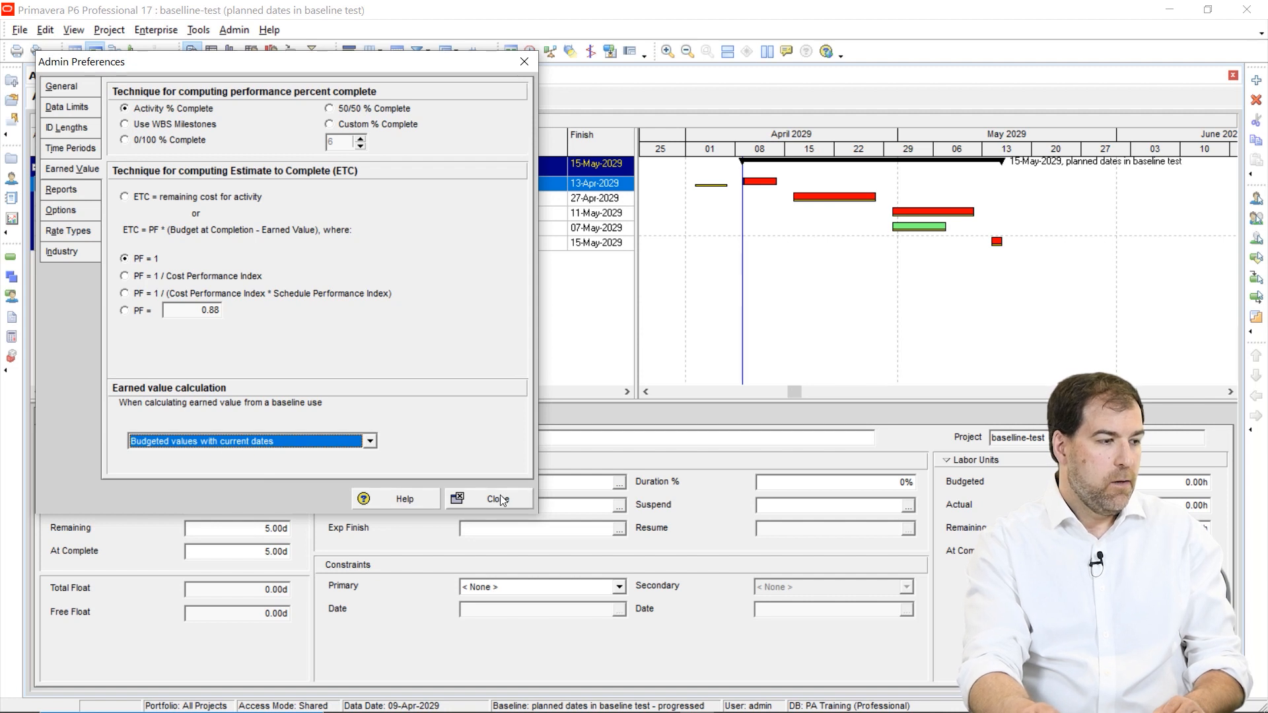
Close Admin Preferences so A1000's BL Project Start shows 09-Apr-2029
{"action": "left_click", "coordinate": [495, 498]}
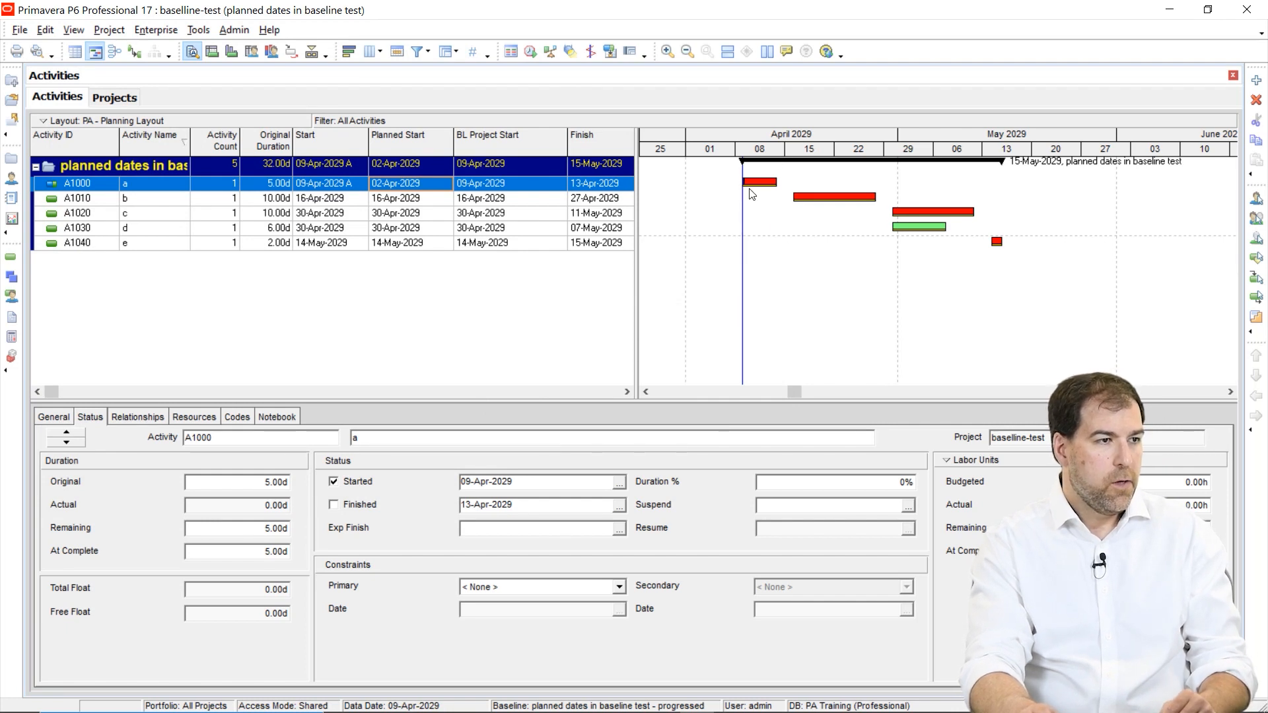
{"action": "mouse_move", "coordinate": [421, 189]}
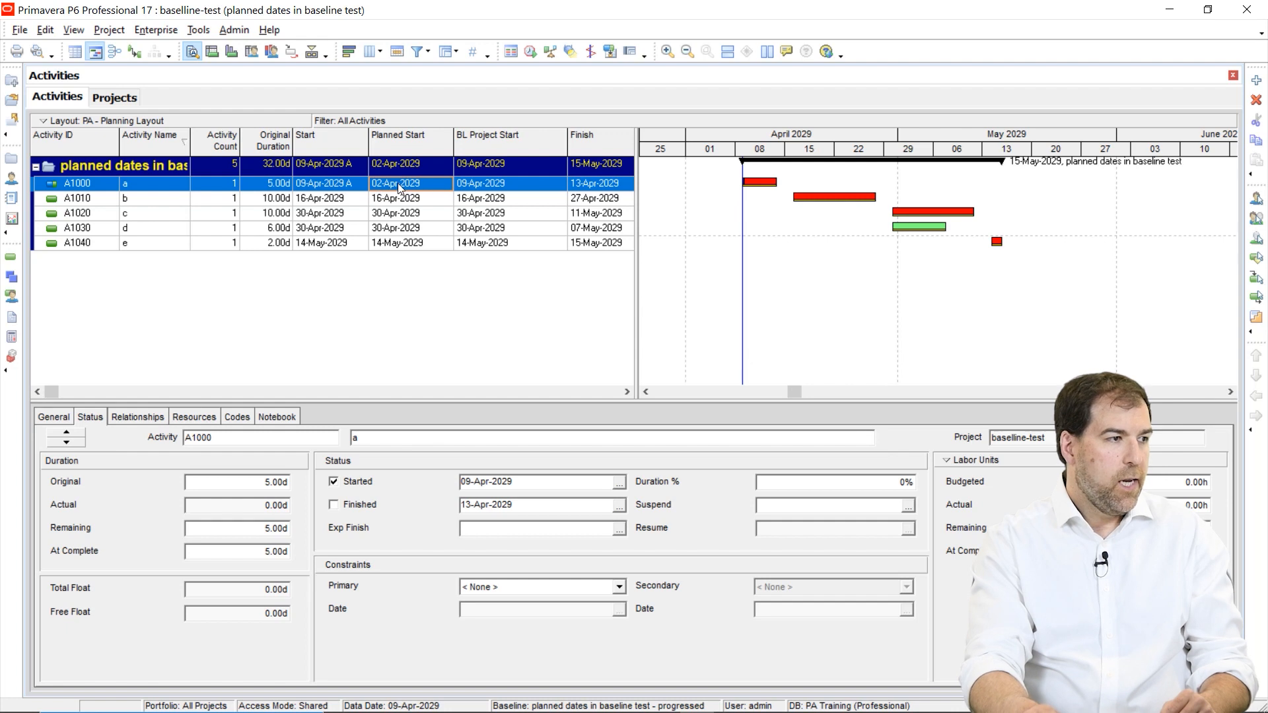
{"action": "mouse_move", "coordinate": [395, 191]}
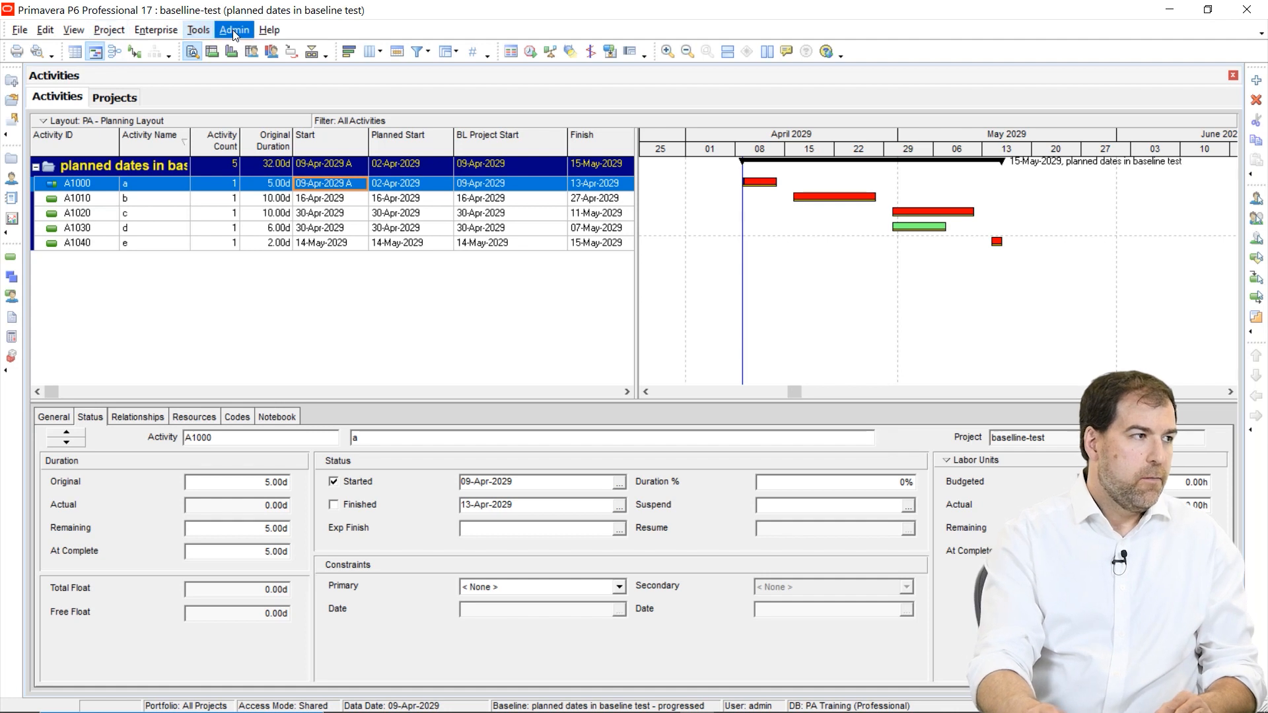
Toggle earned value to planned dates, then back to budgeted values with current dates
{"action": "left_click", "coordinate": [234, 29]}
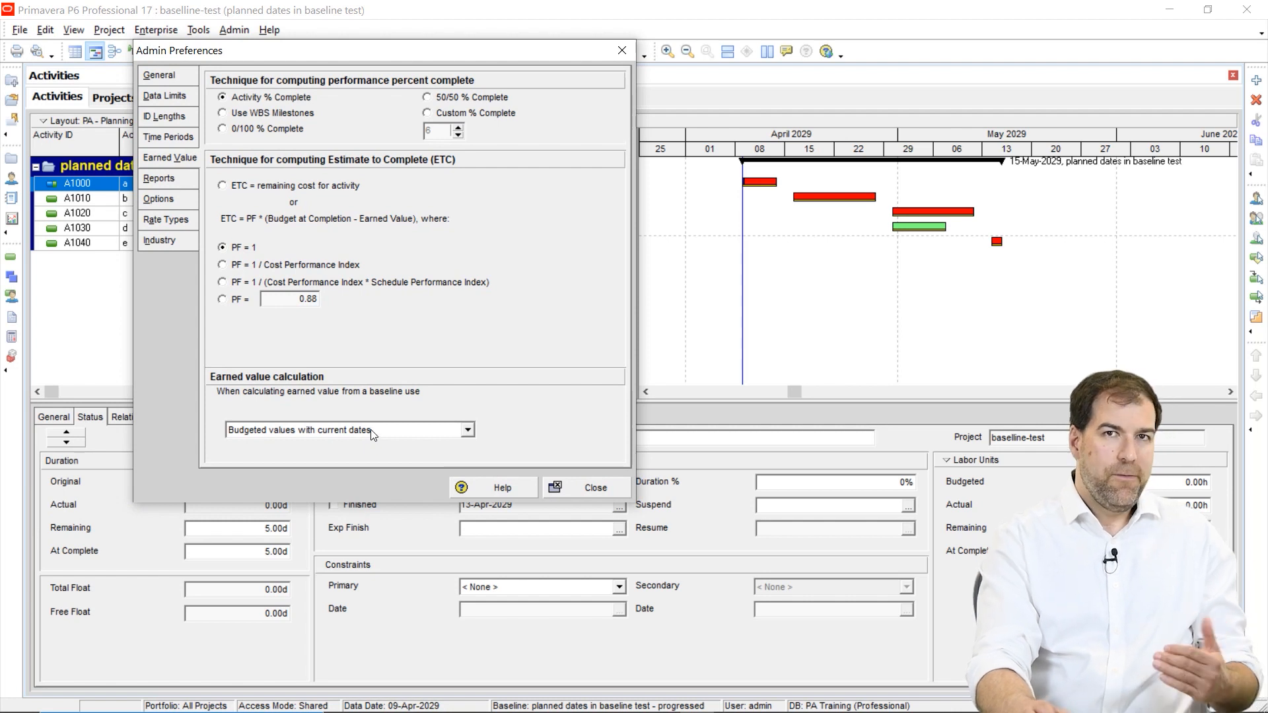
{"action": "left_click", "coordinate": [468, 430]}
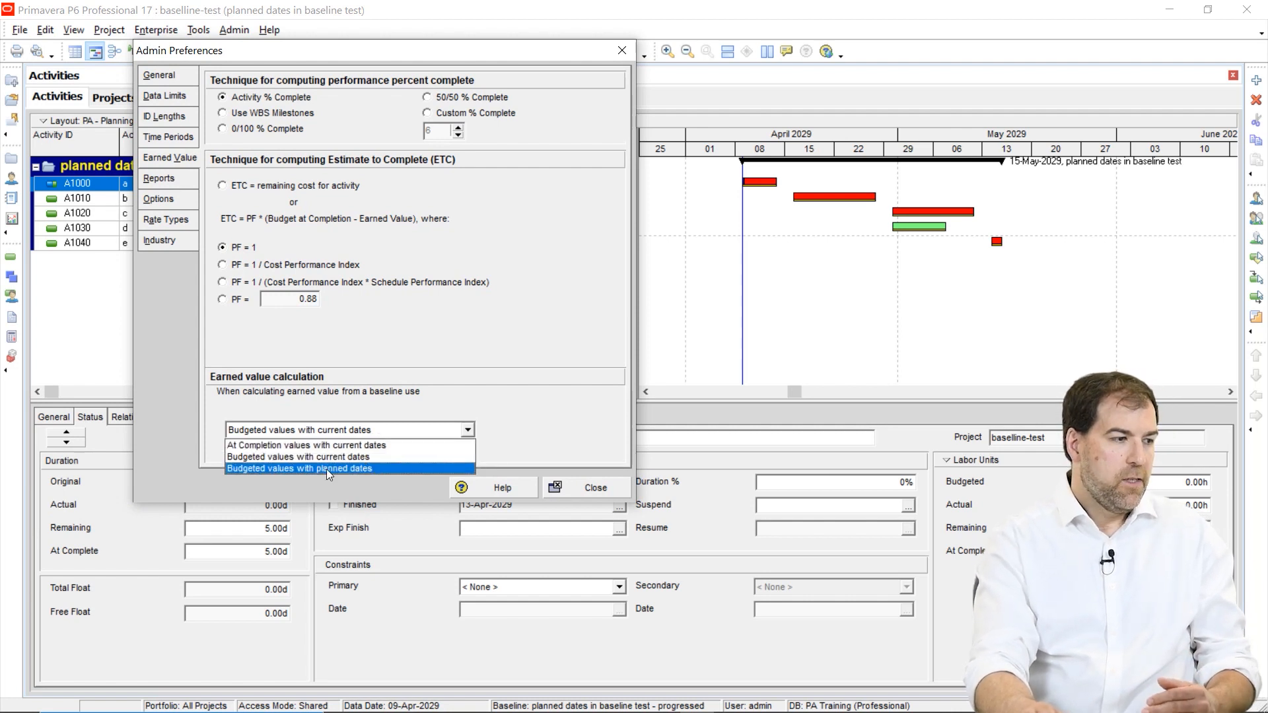
{"action": "left_click", "coordinate": [329, 468]}
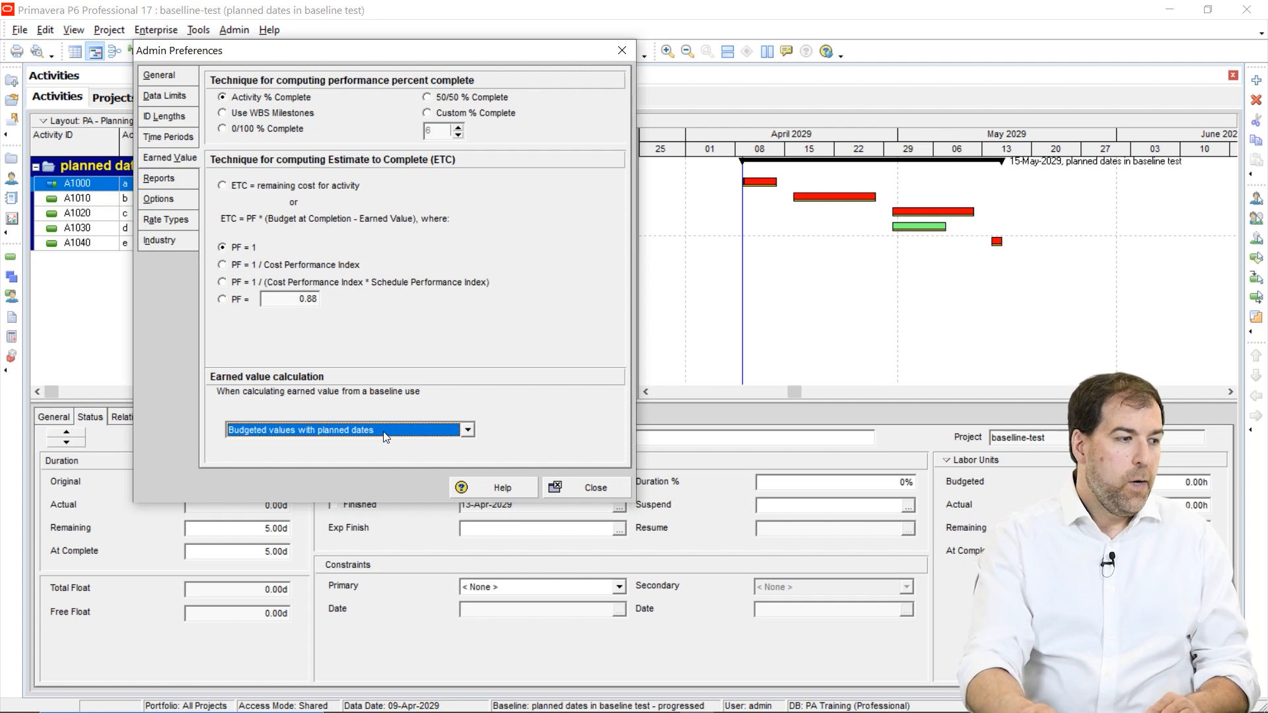
{"action": "left_click", "coordinate": [467, 429]}
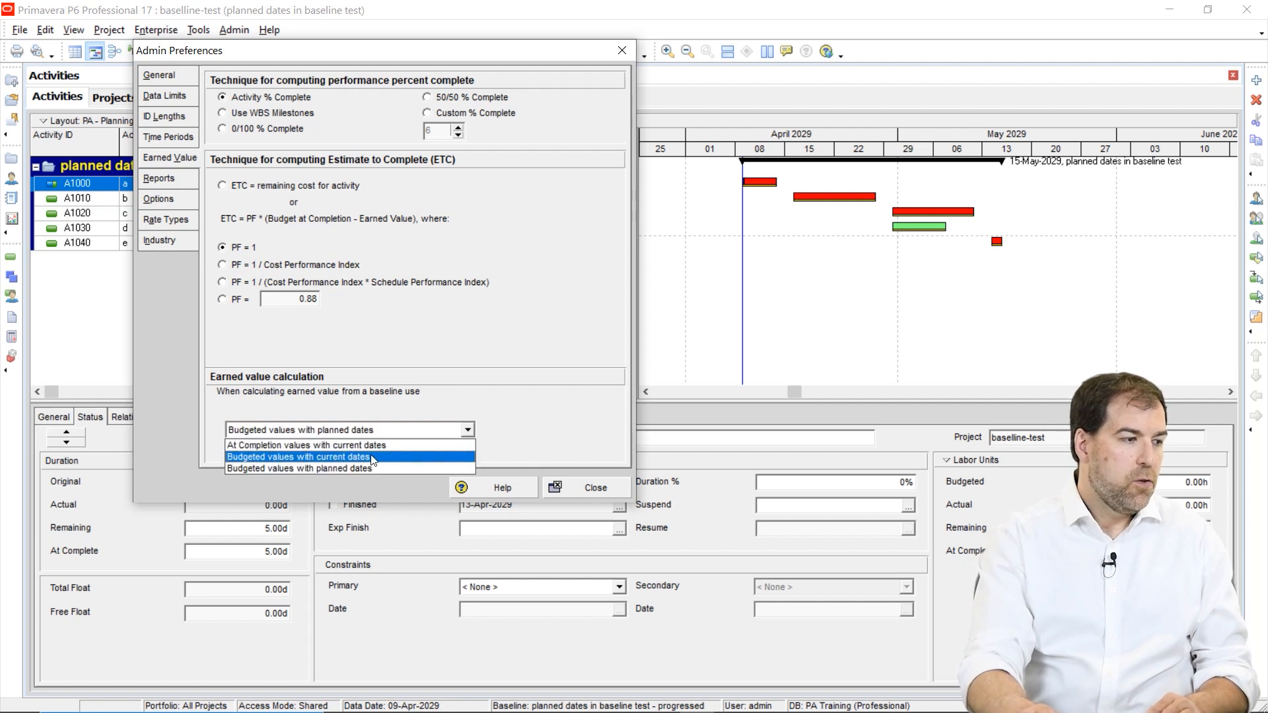
{"action": "left_click", "coordinate": [298, 457]}
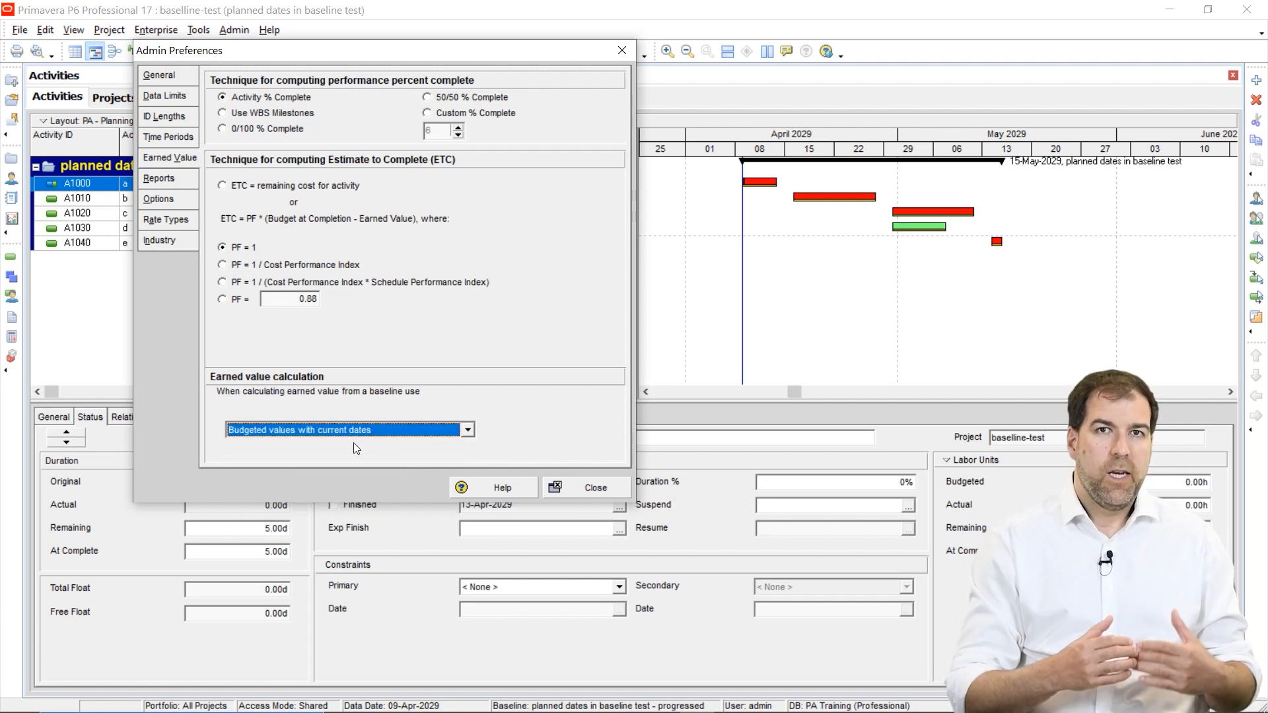